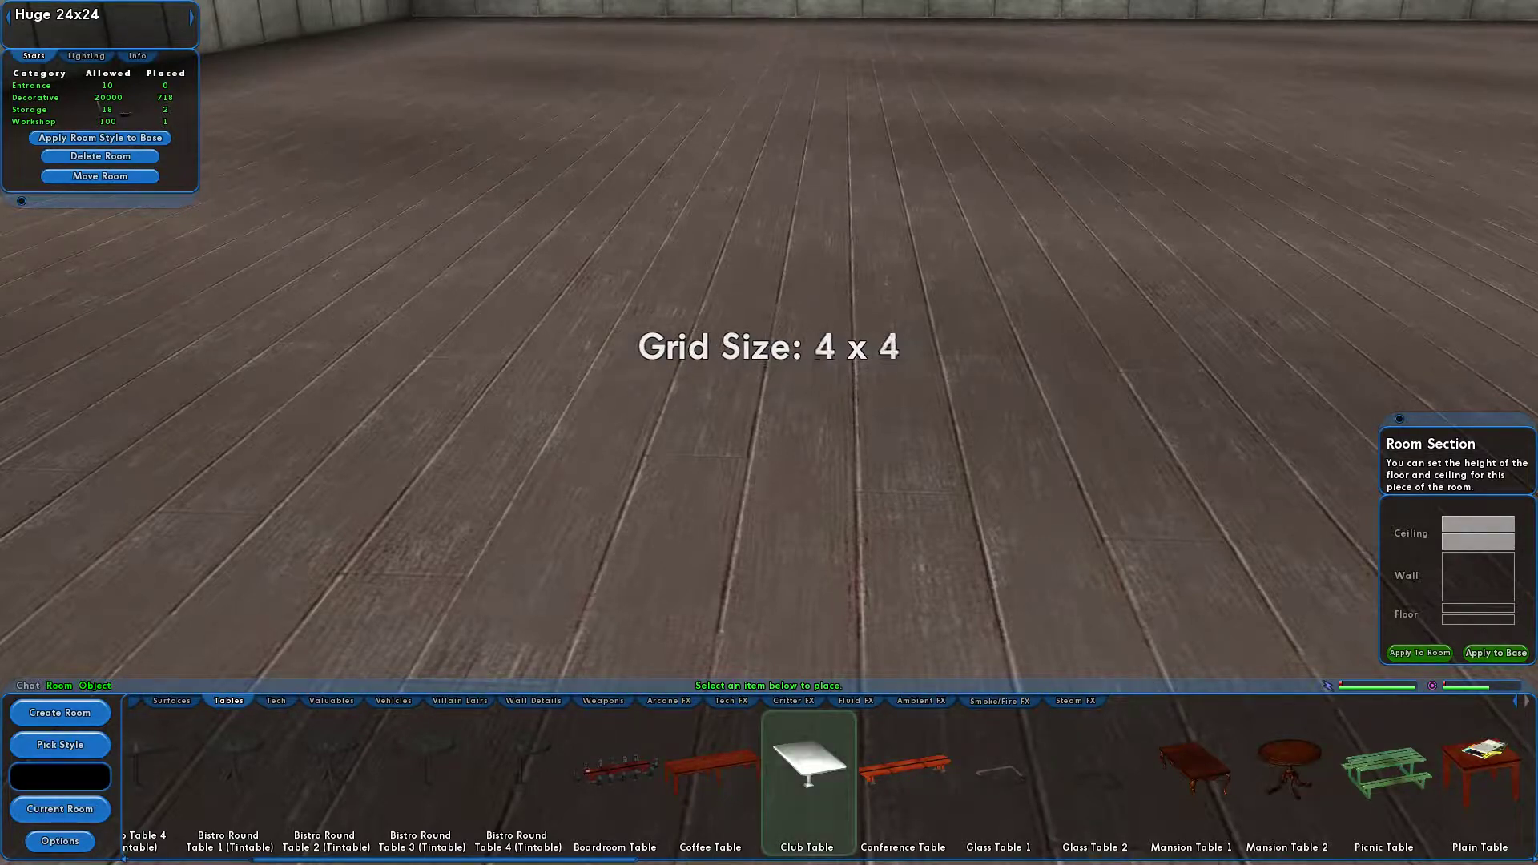
- Place two white club tables edge to edge on the floor using a 1/4 x 1/4 grid
click(805, 779)
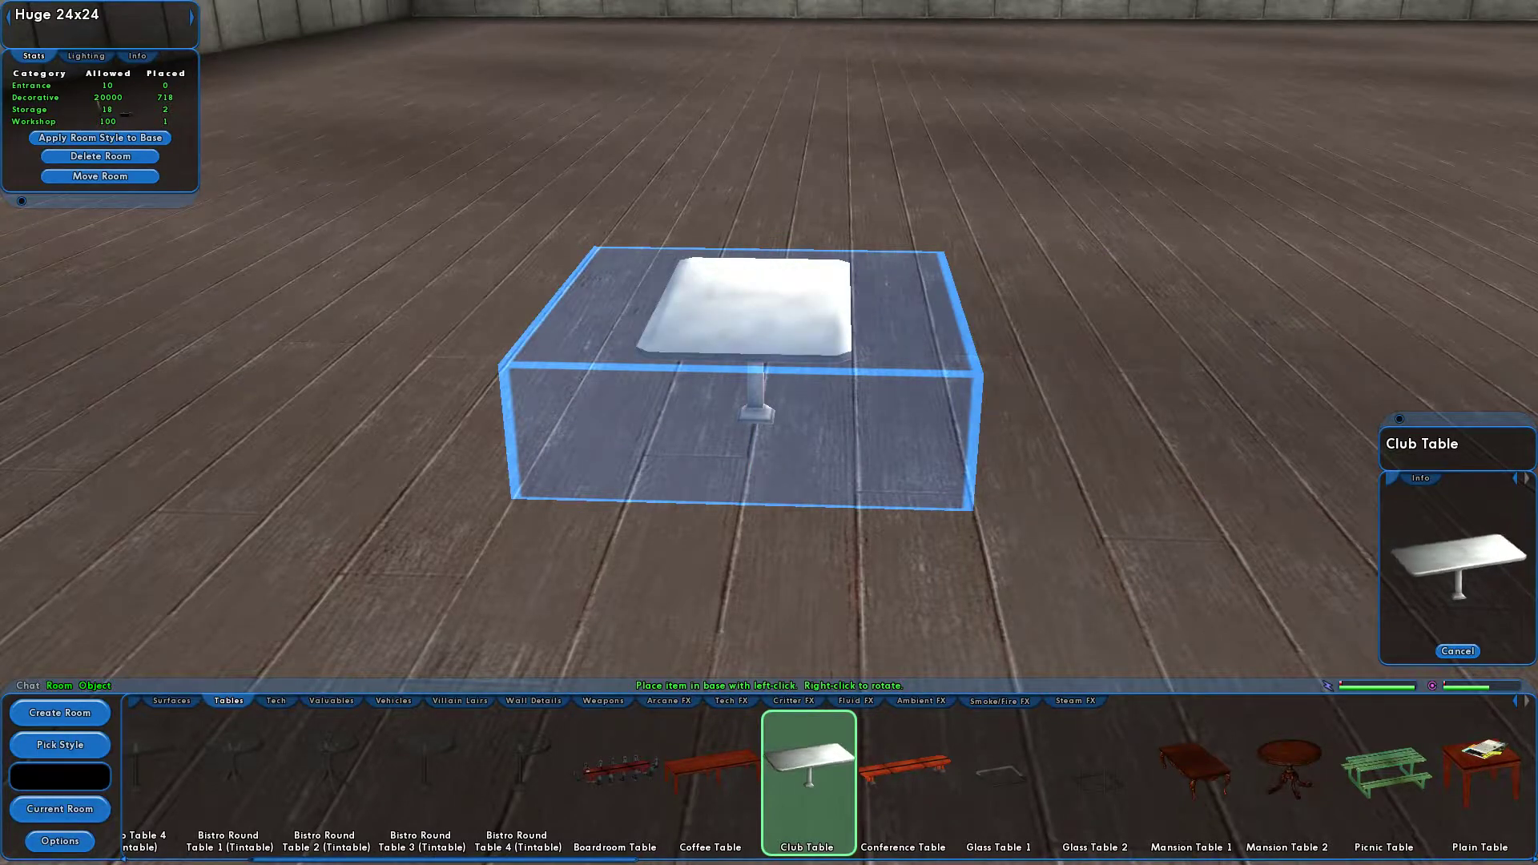
click(1457, 651)
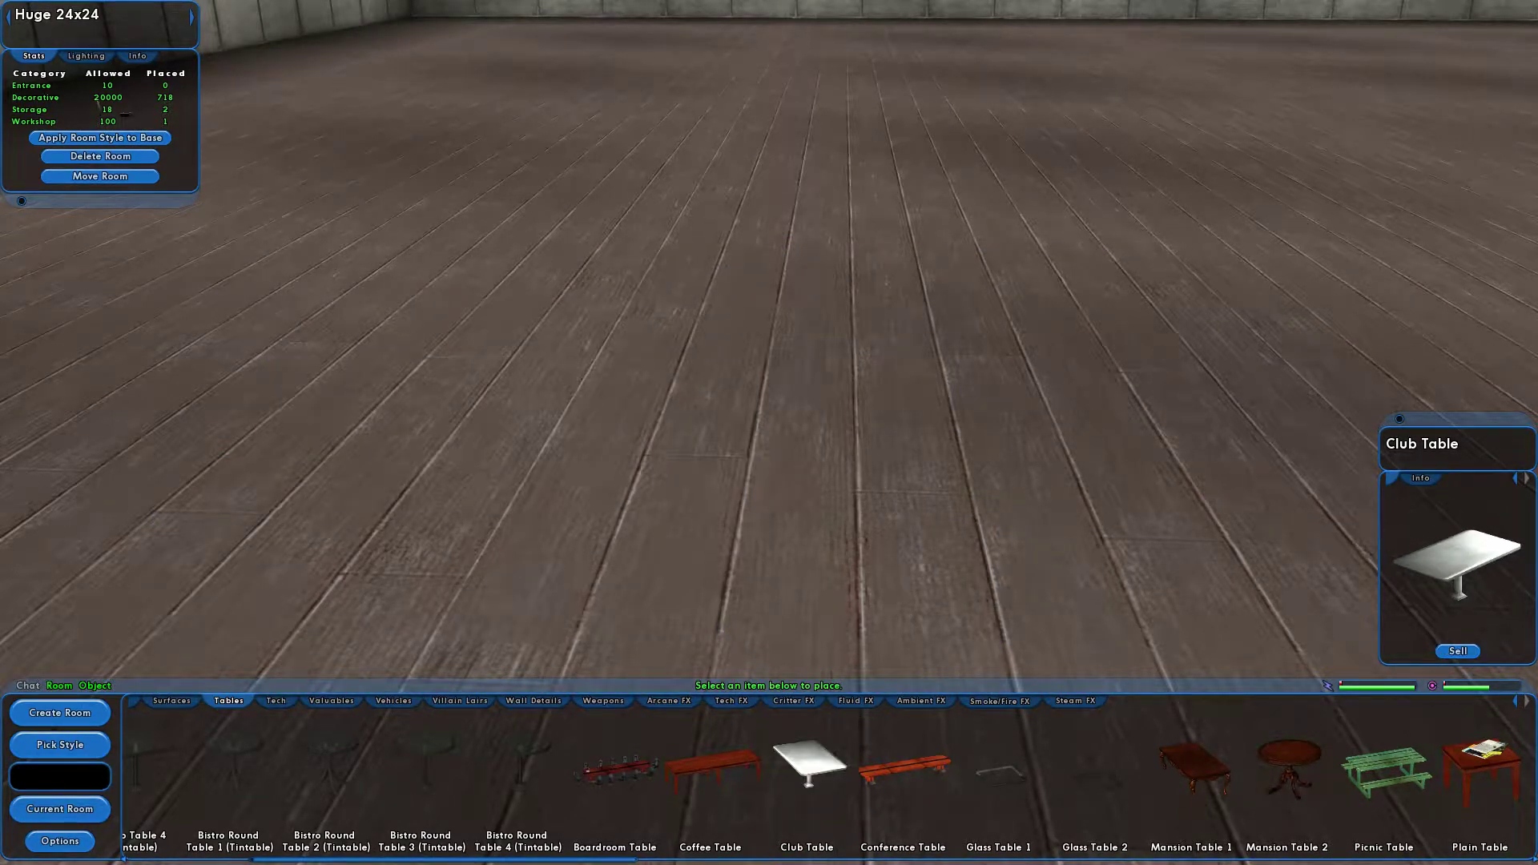
click(808, 769)
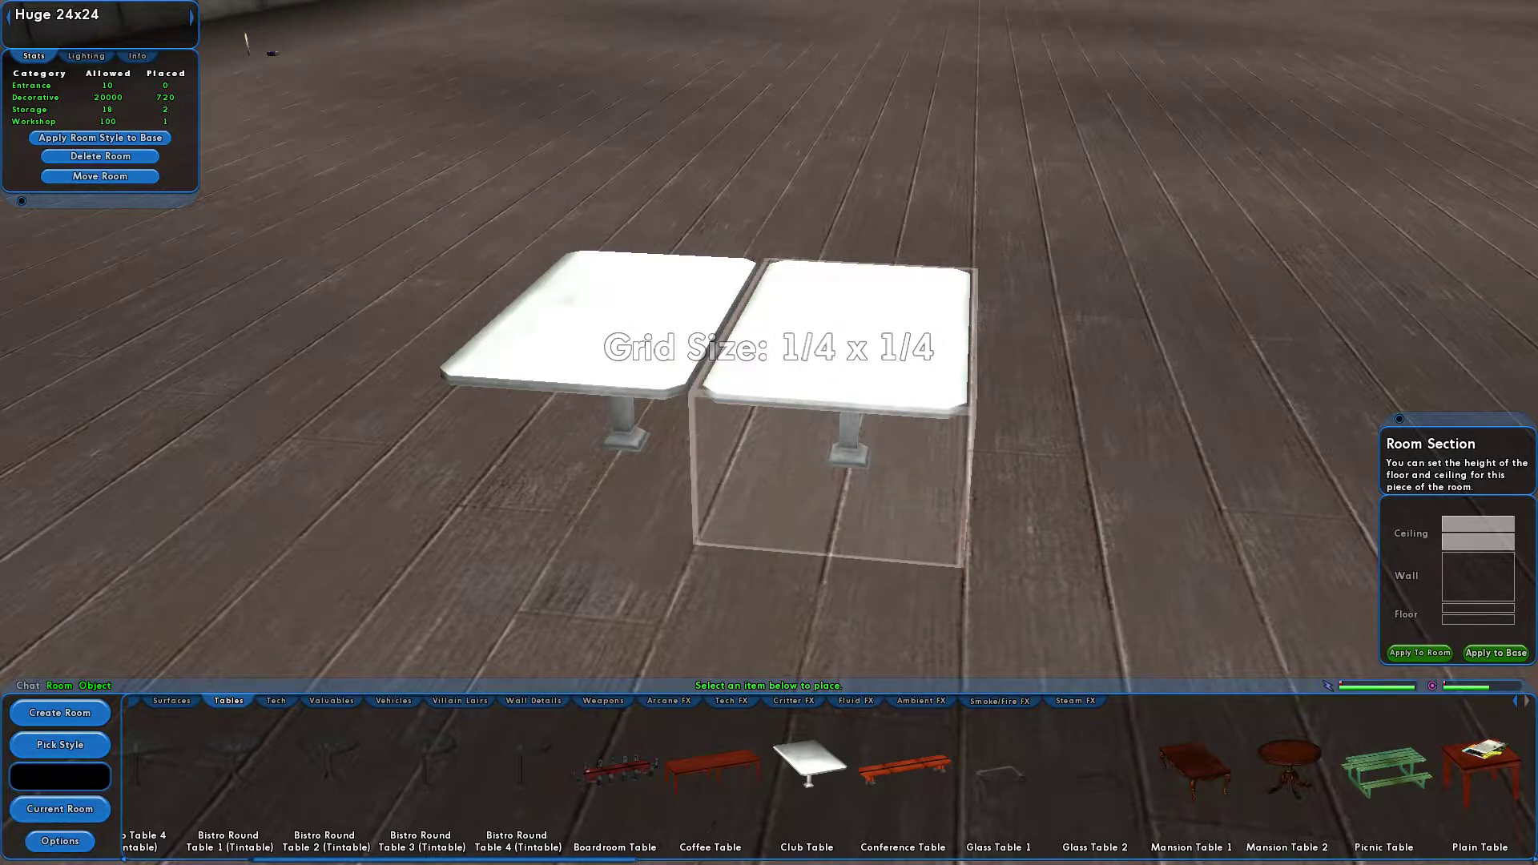
click(805, 765)
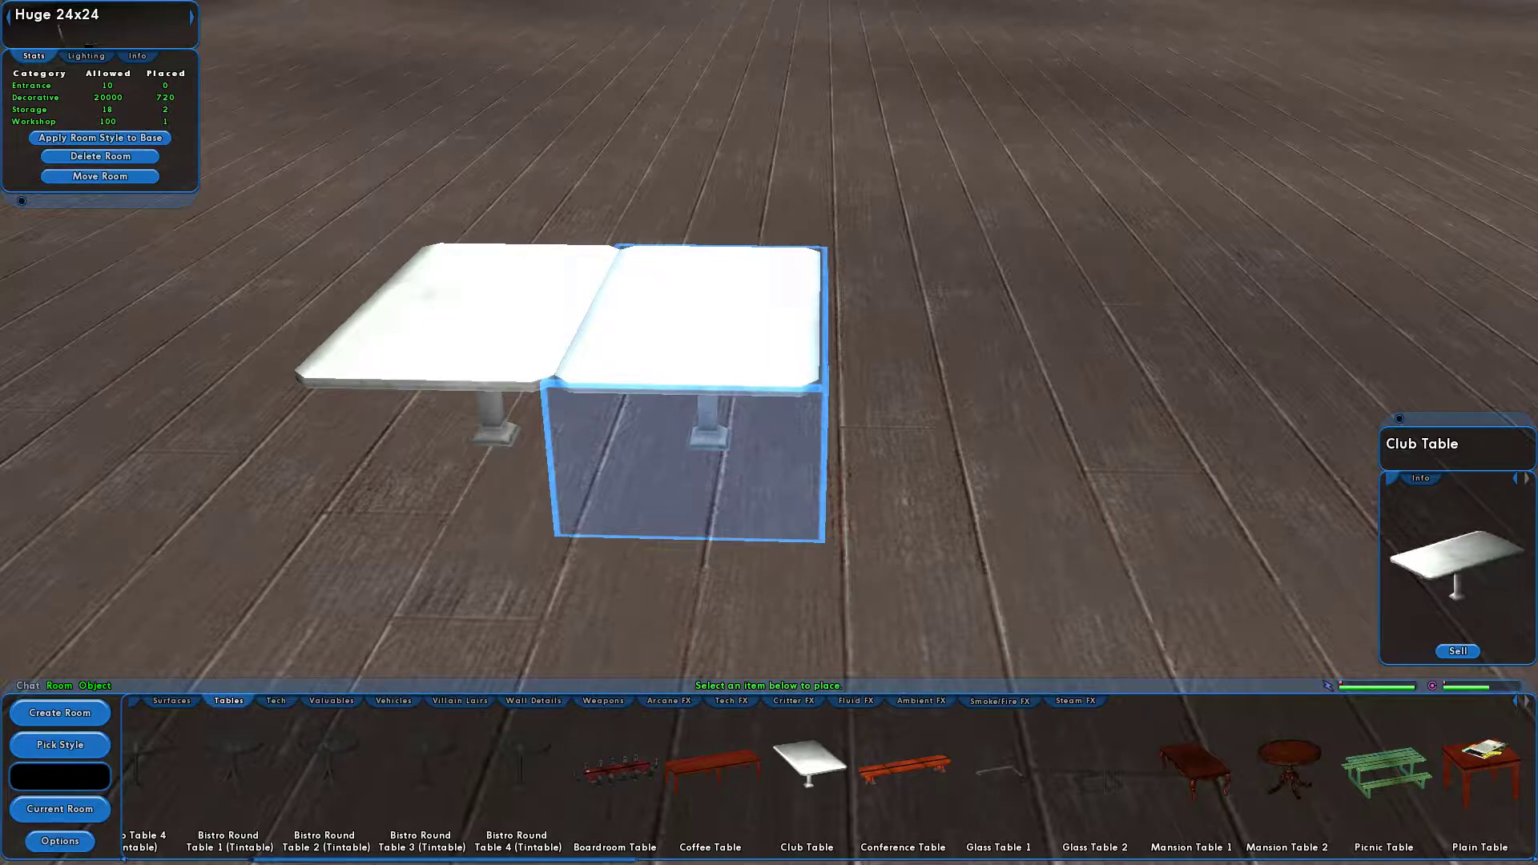
- Pick up the second club table and set it down against the first
click(807, 770)
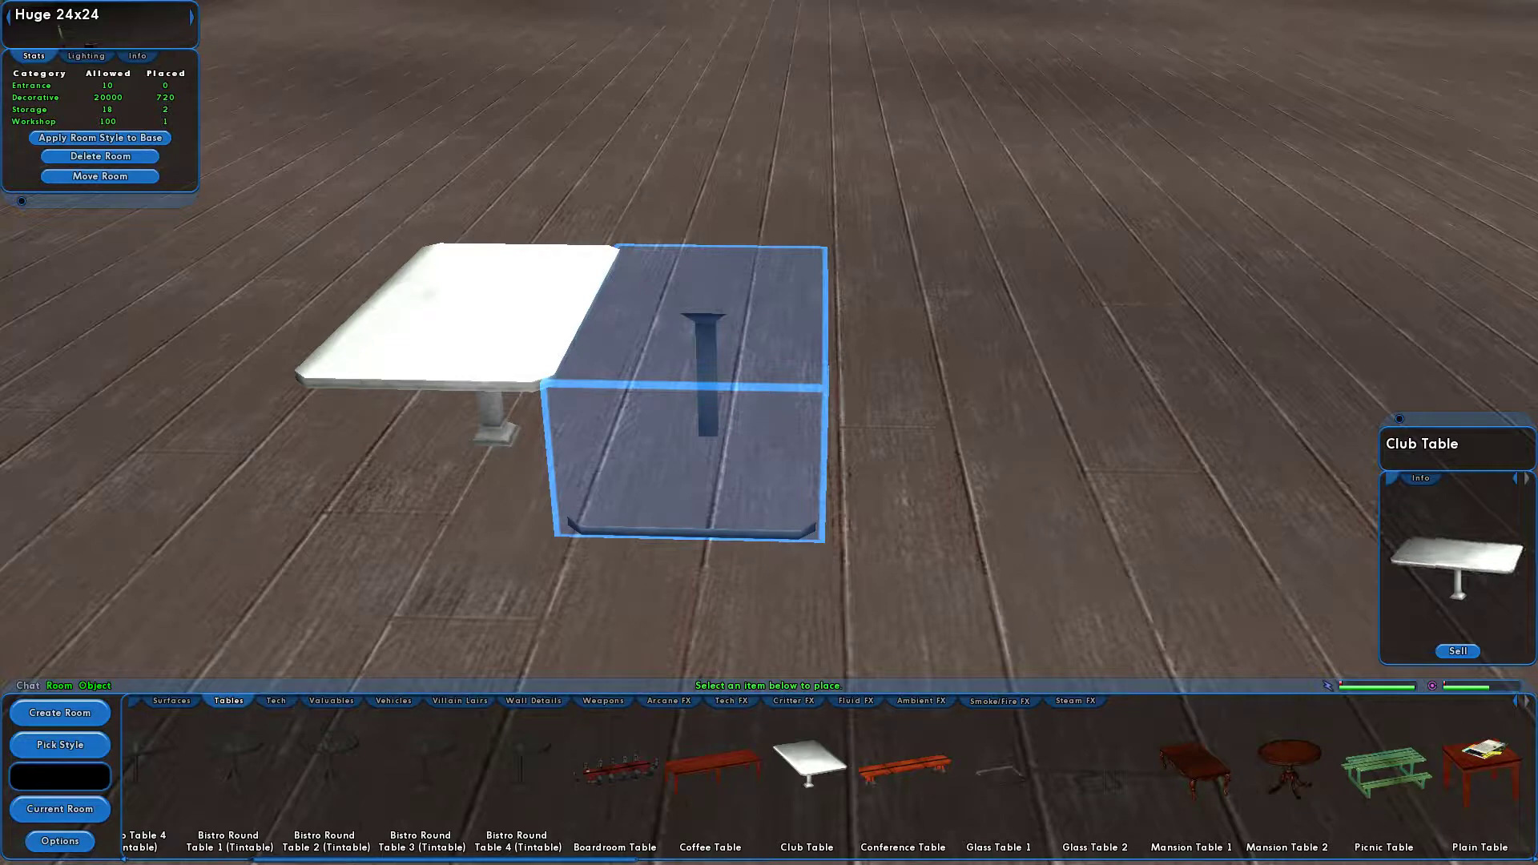
click(805, 770)
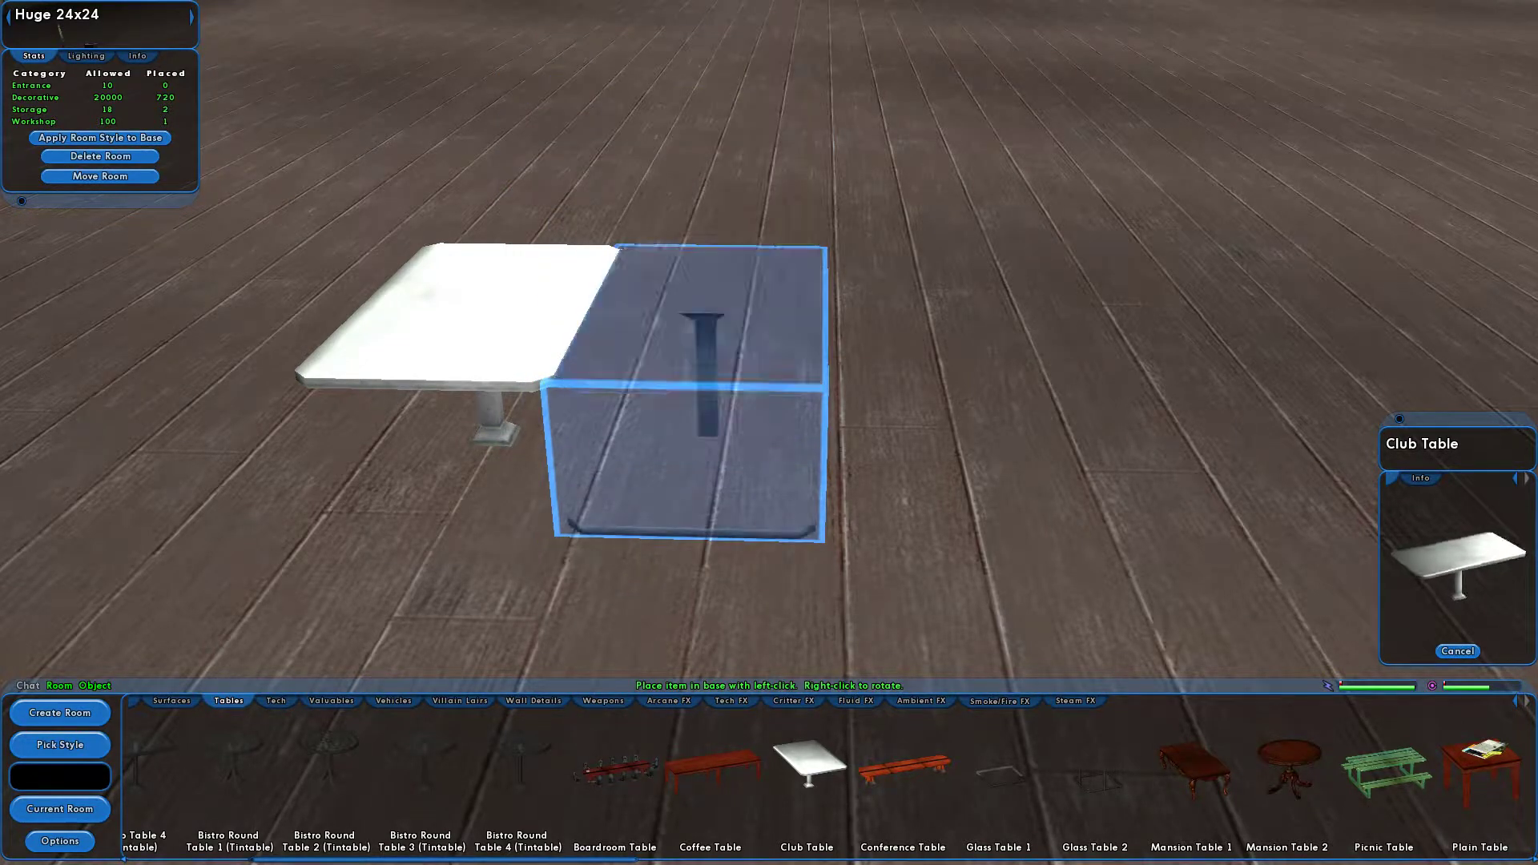
click(687, 392)
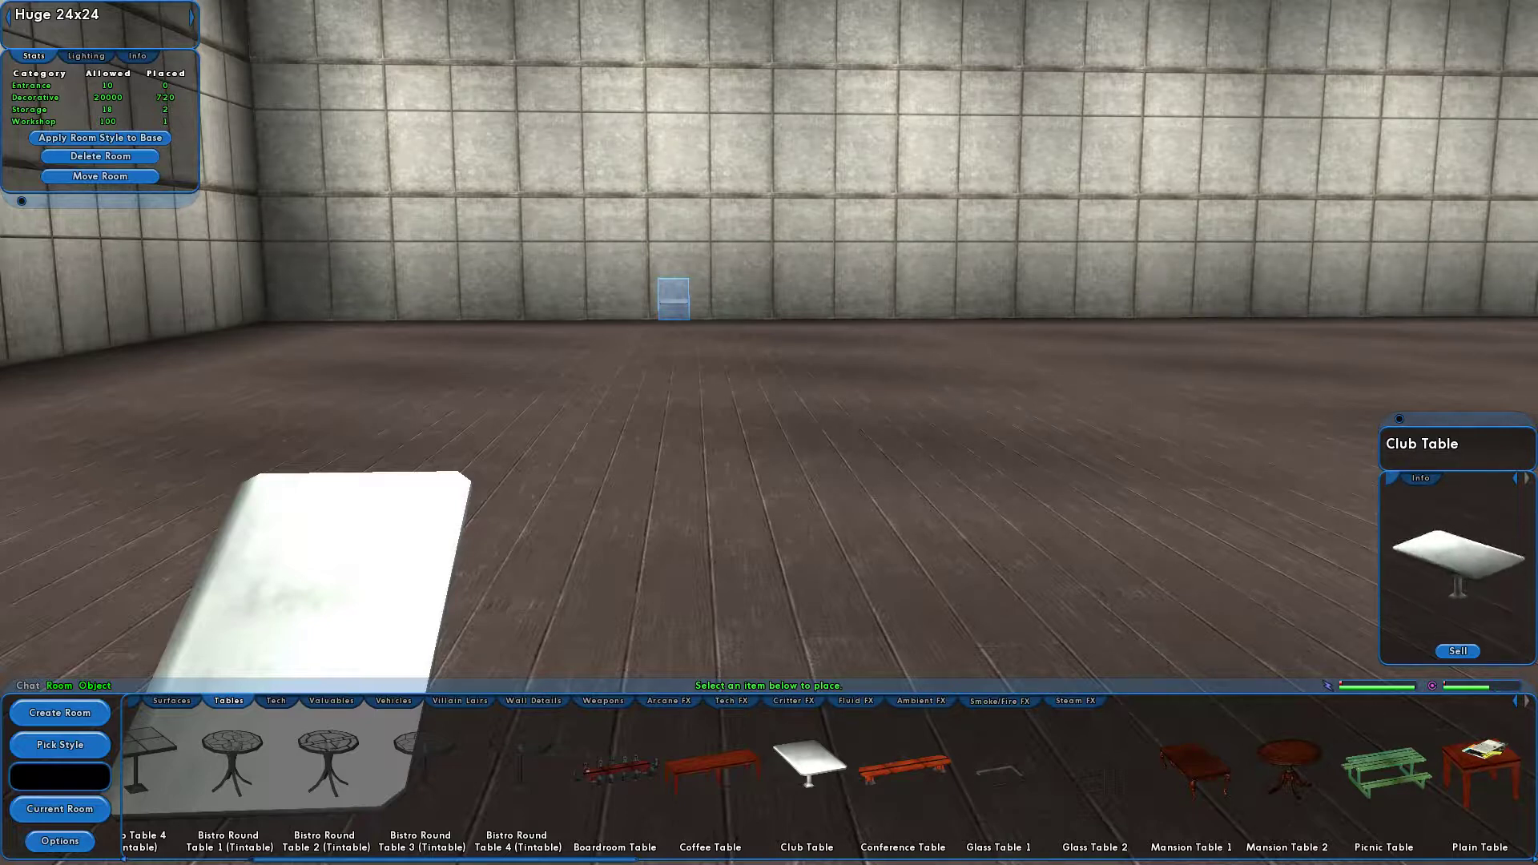
- Move the camera across the room to view the far back wall
click(805, 760)
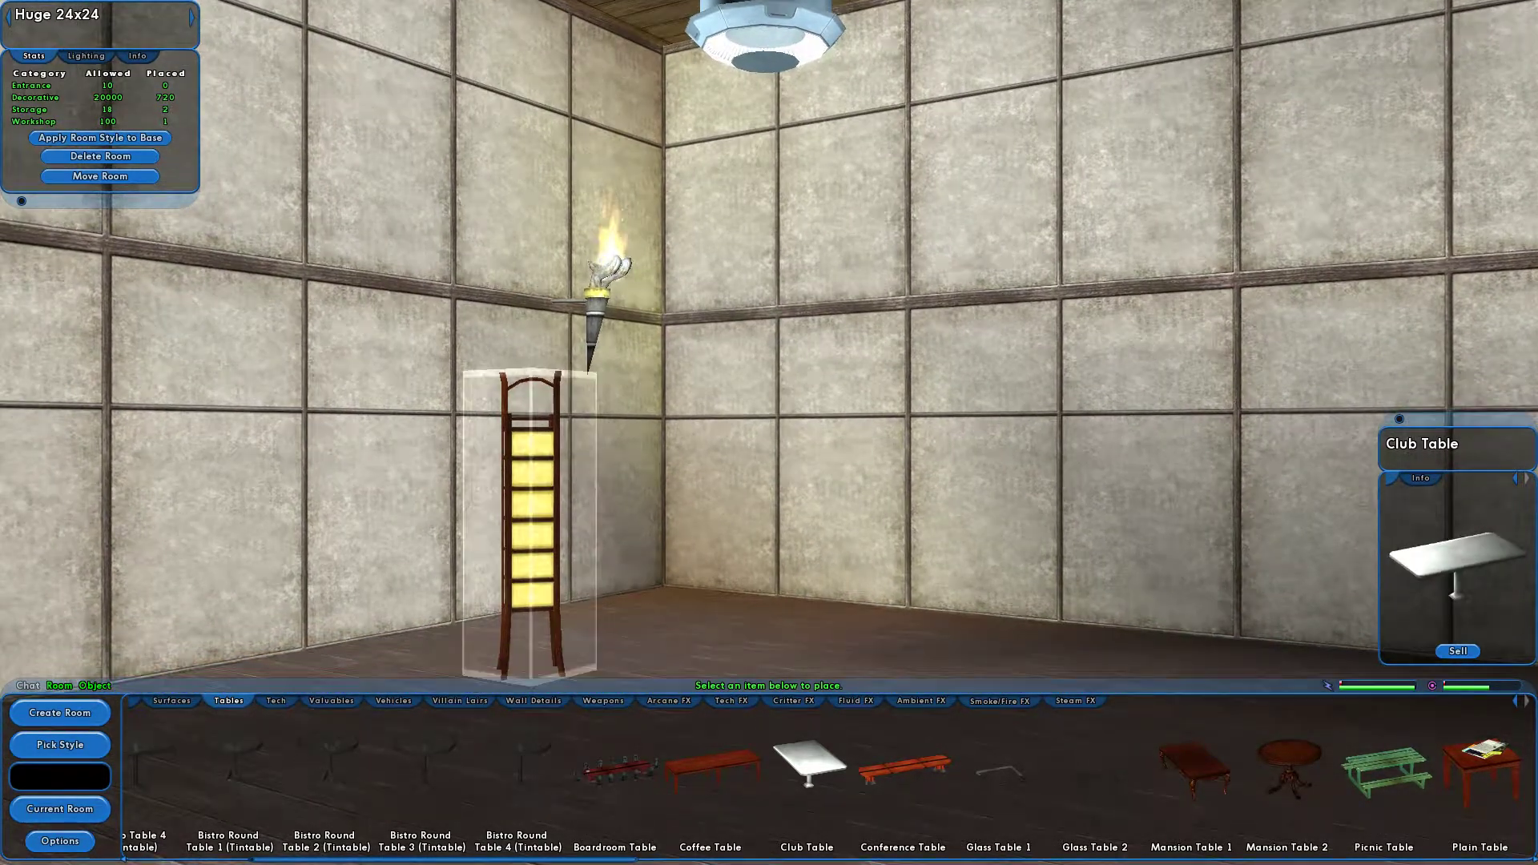
- Pick up the Large Accent Lamp beneath the wall torch and set it back down
click(525, 491)
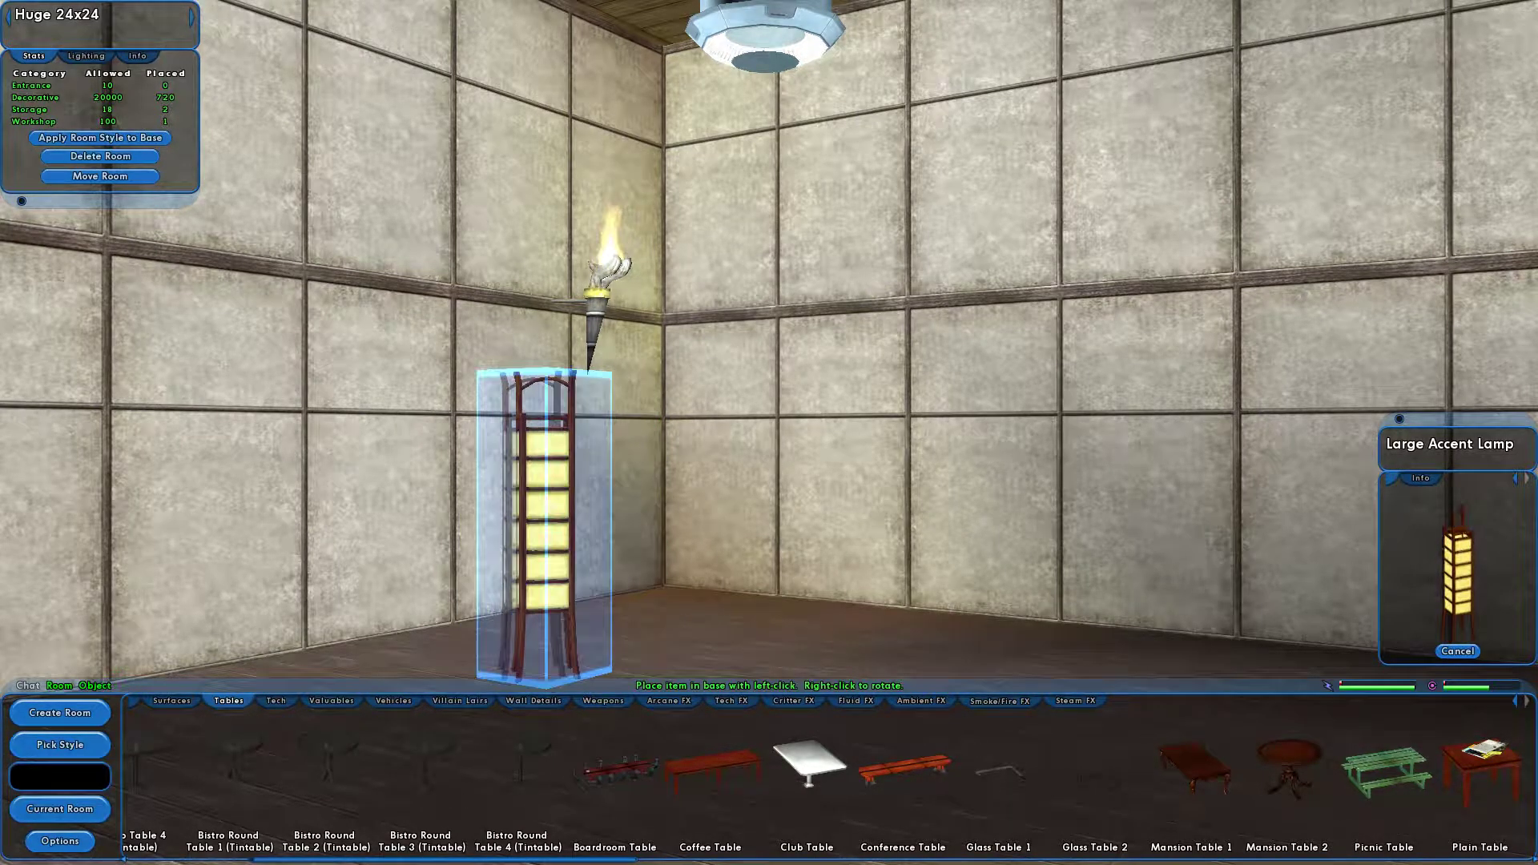
click(542, 510)
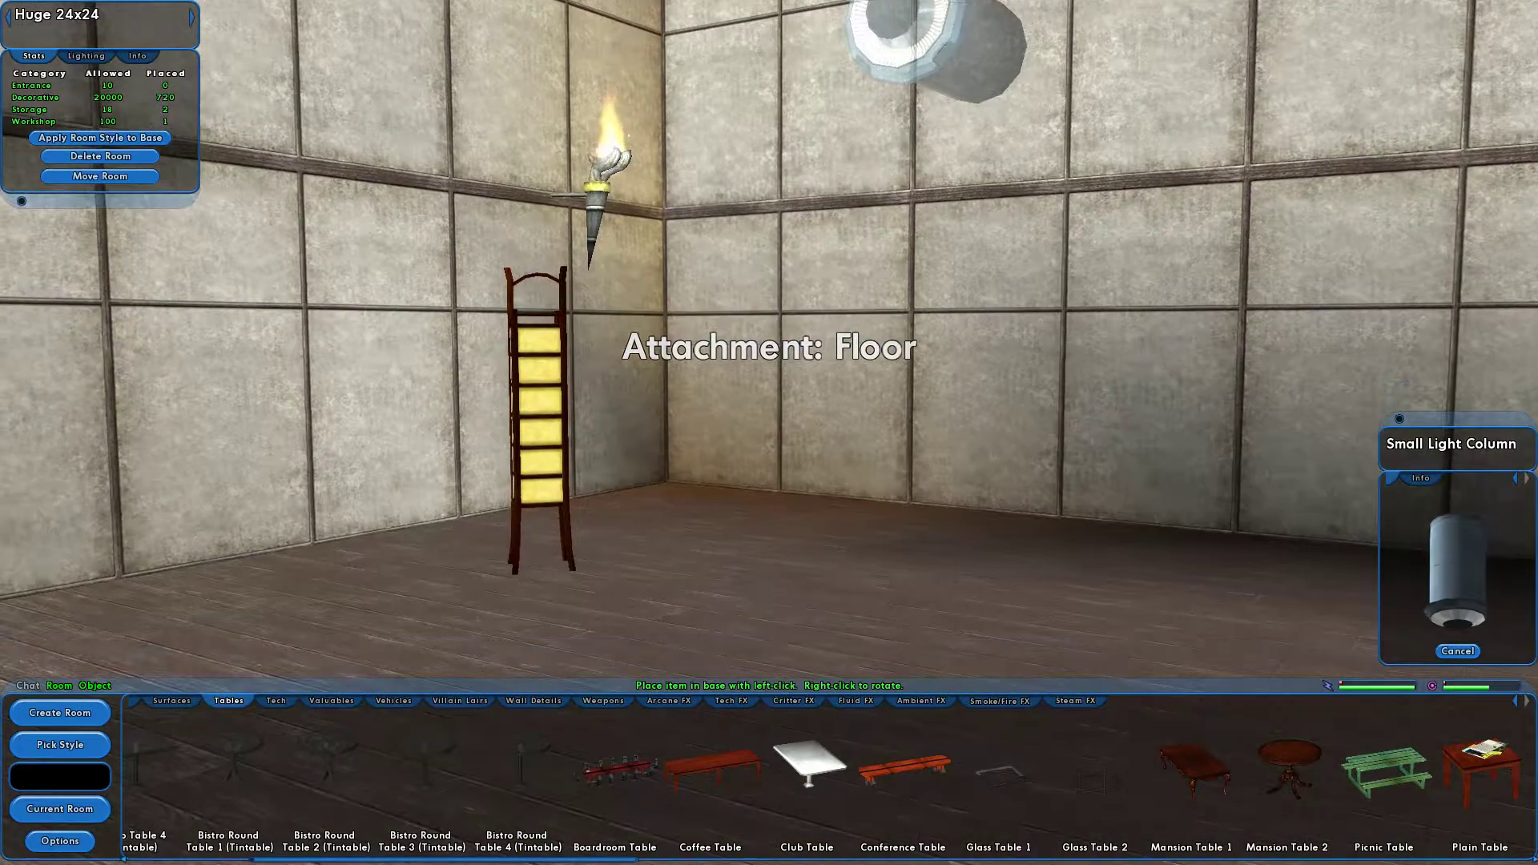
- Place one Small Light Column on the floor and another mounted on the wall
click(1456, 651)
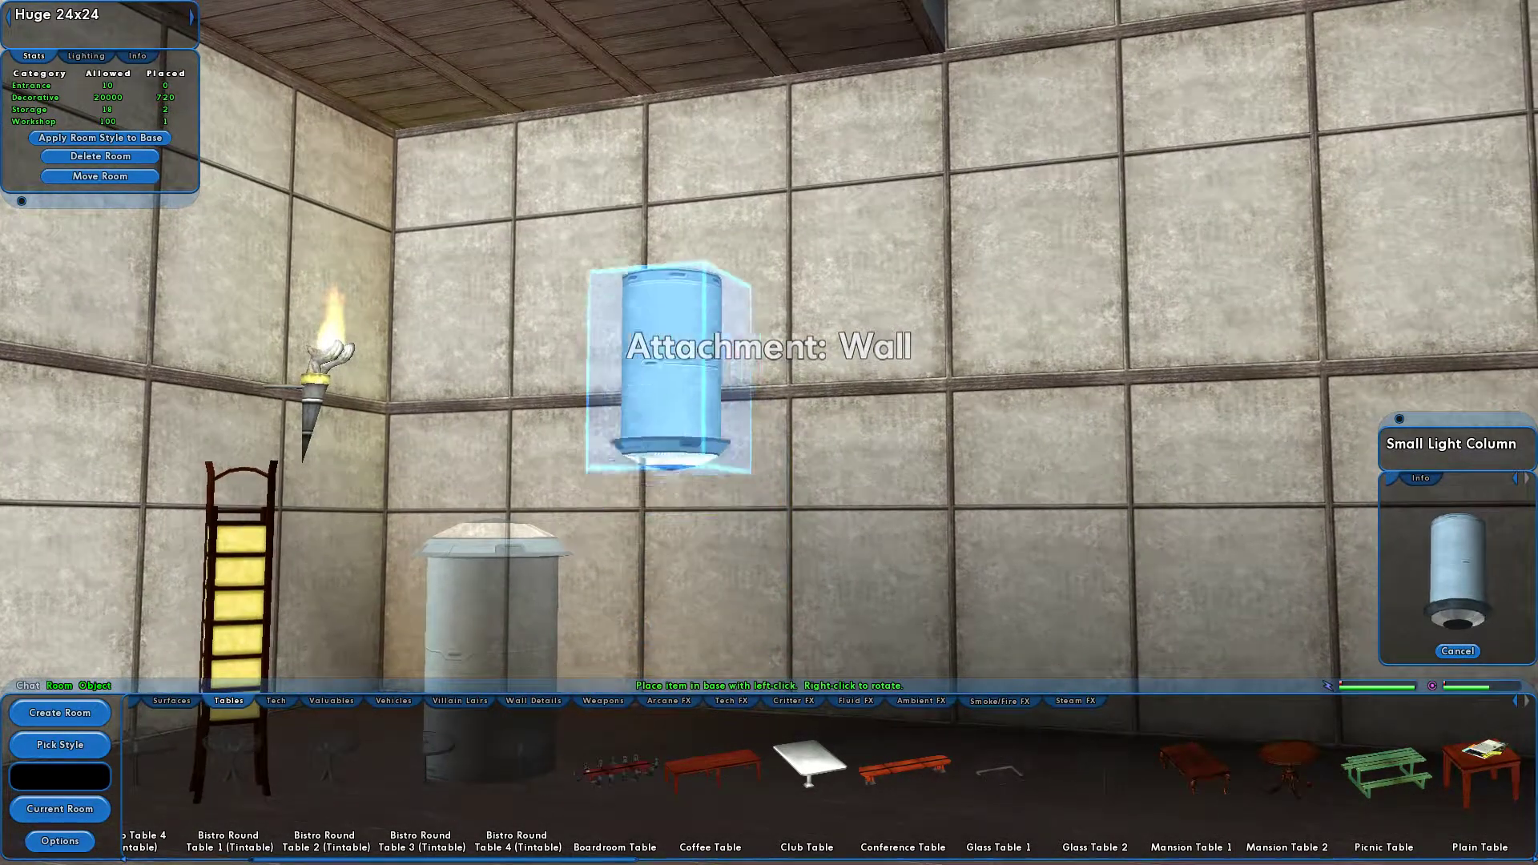
click(667, 363)
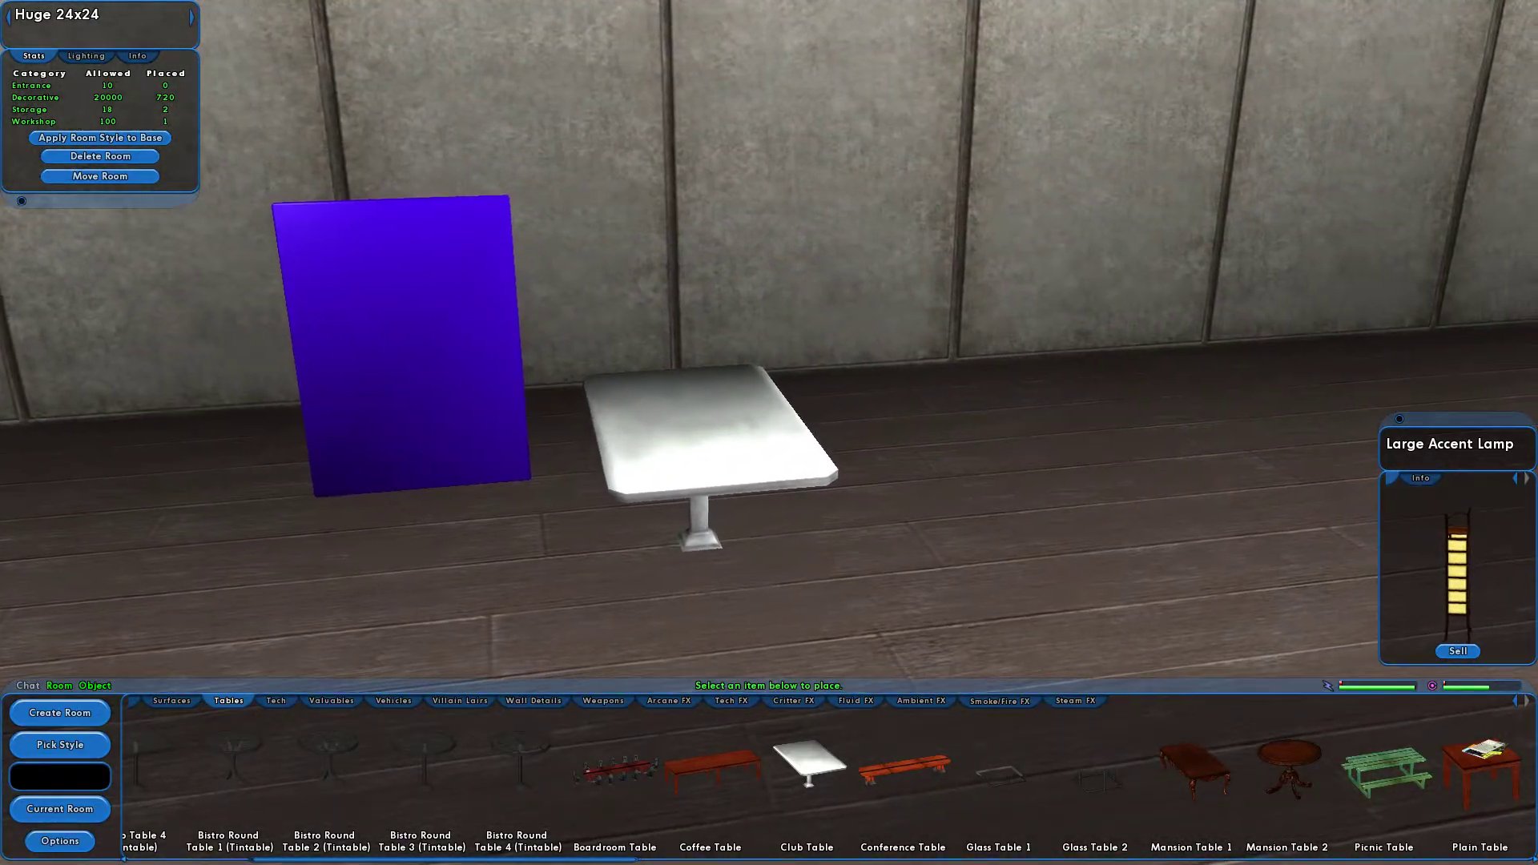
- Rotate the club table with right-clicks and set it down beside the purple panel
click(805, 770)
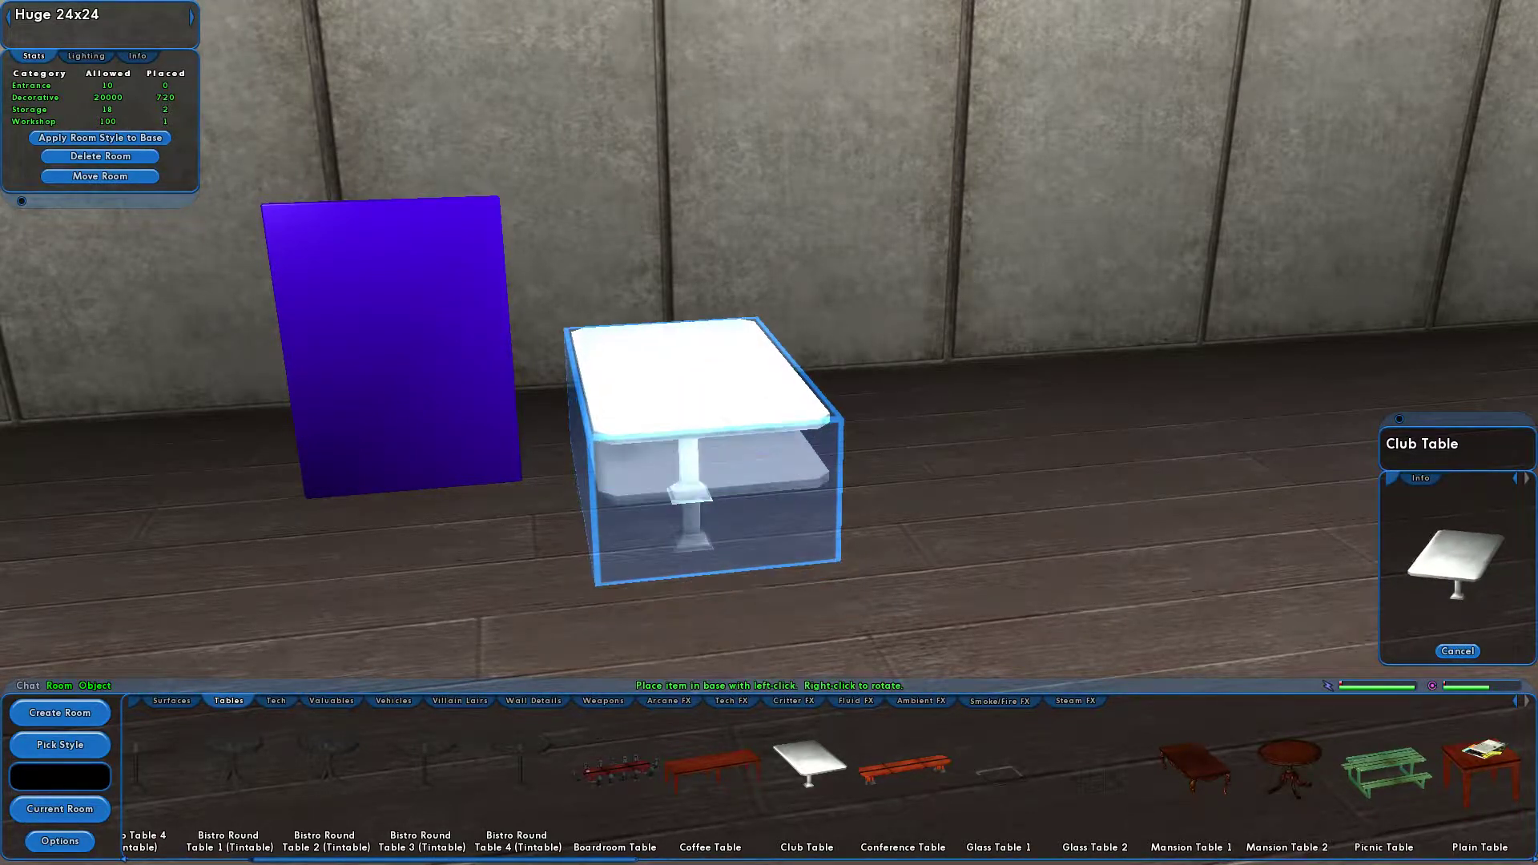
right_click(687, 451)
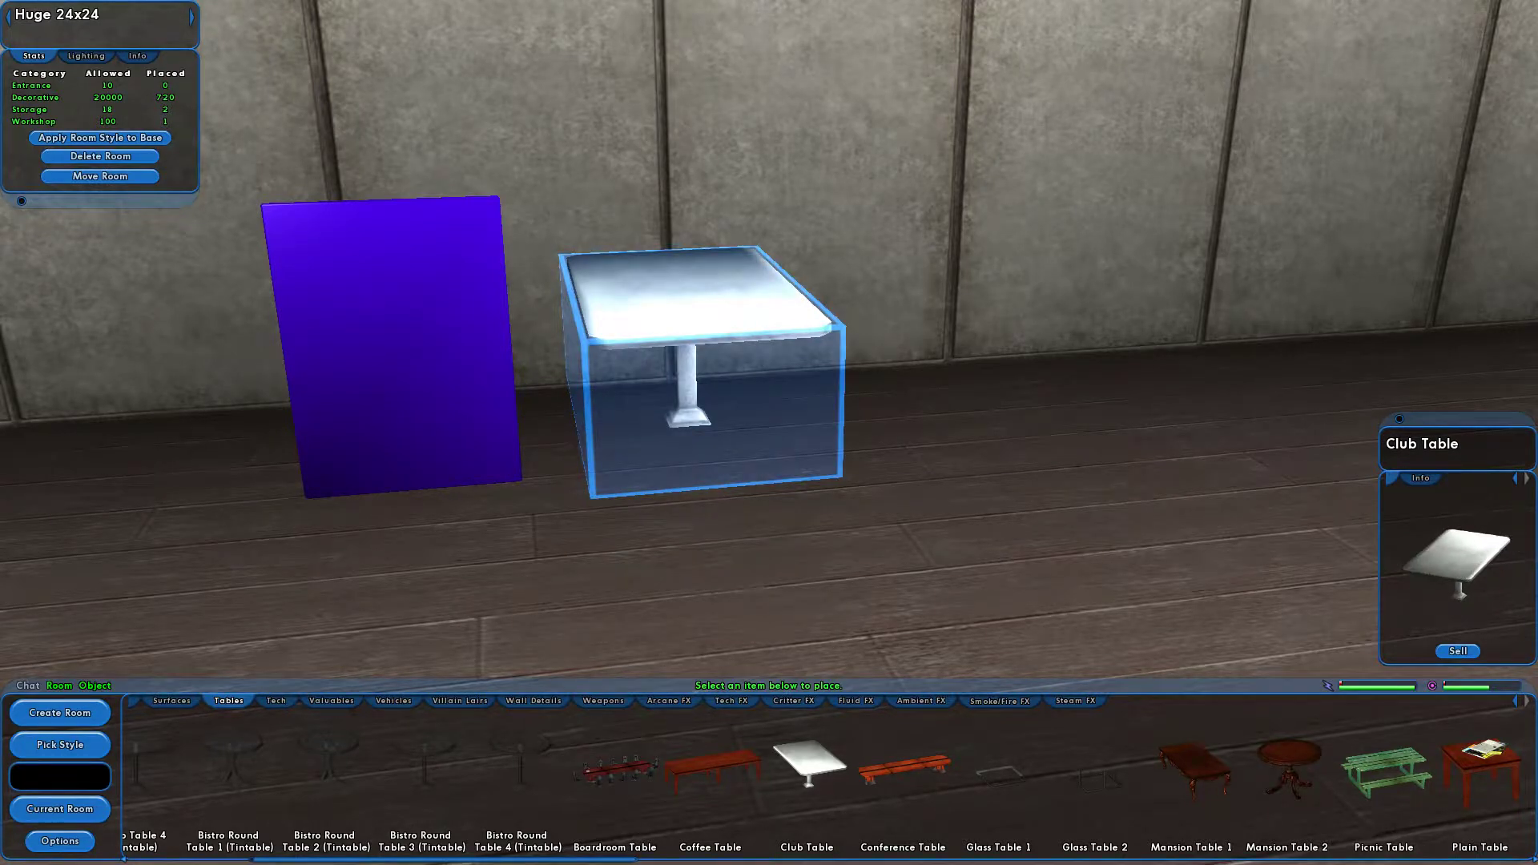
click(806, 774)
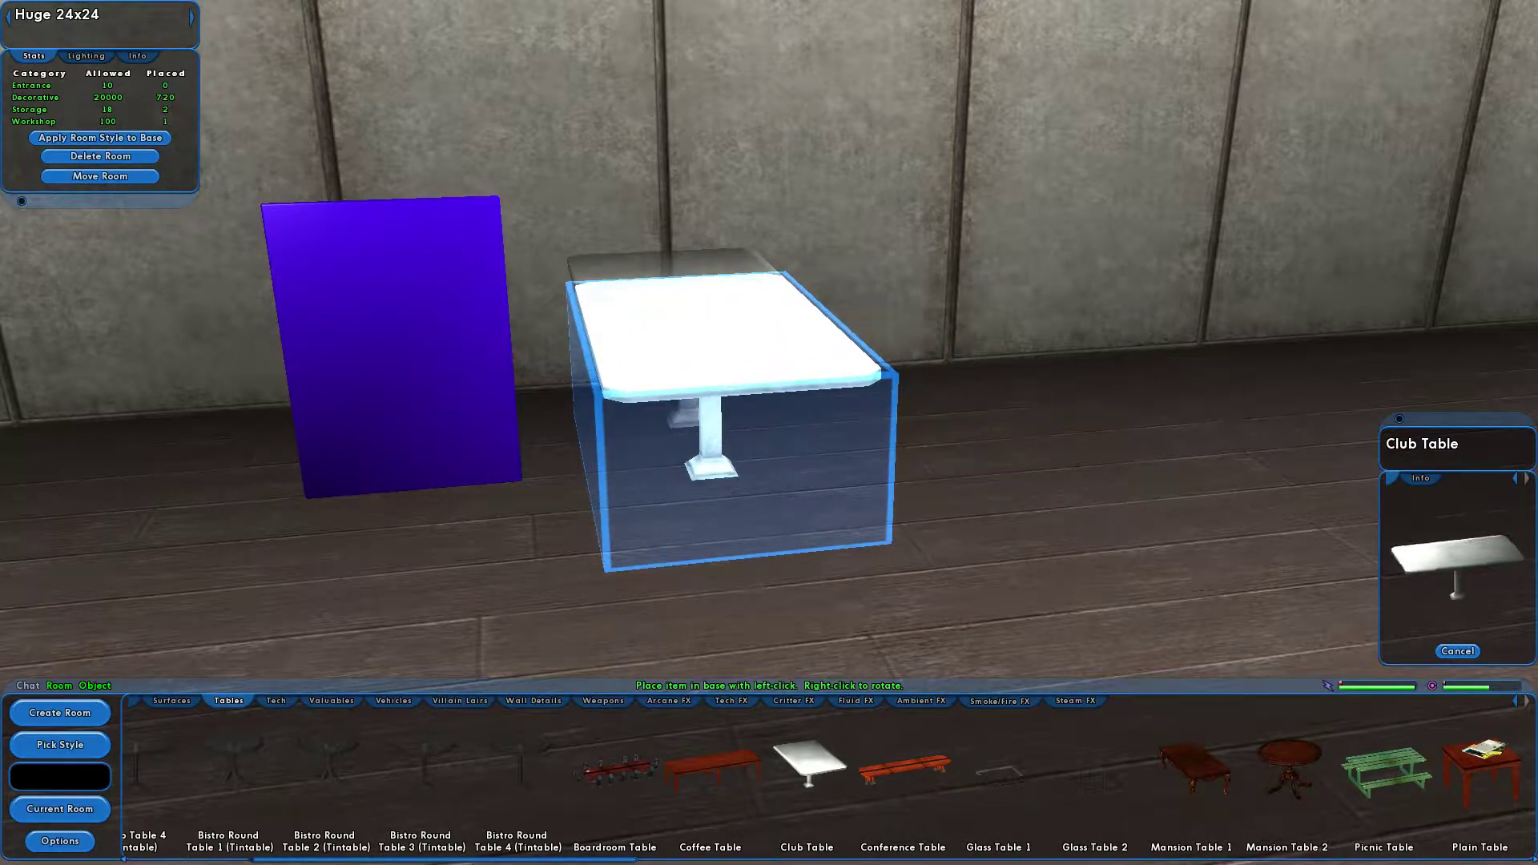
right_click(730, 412)
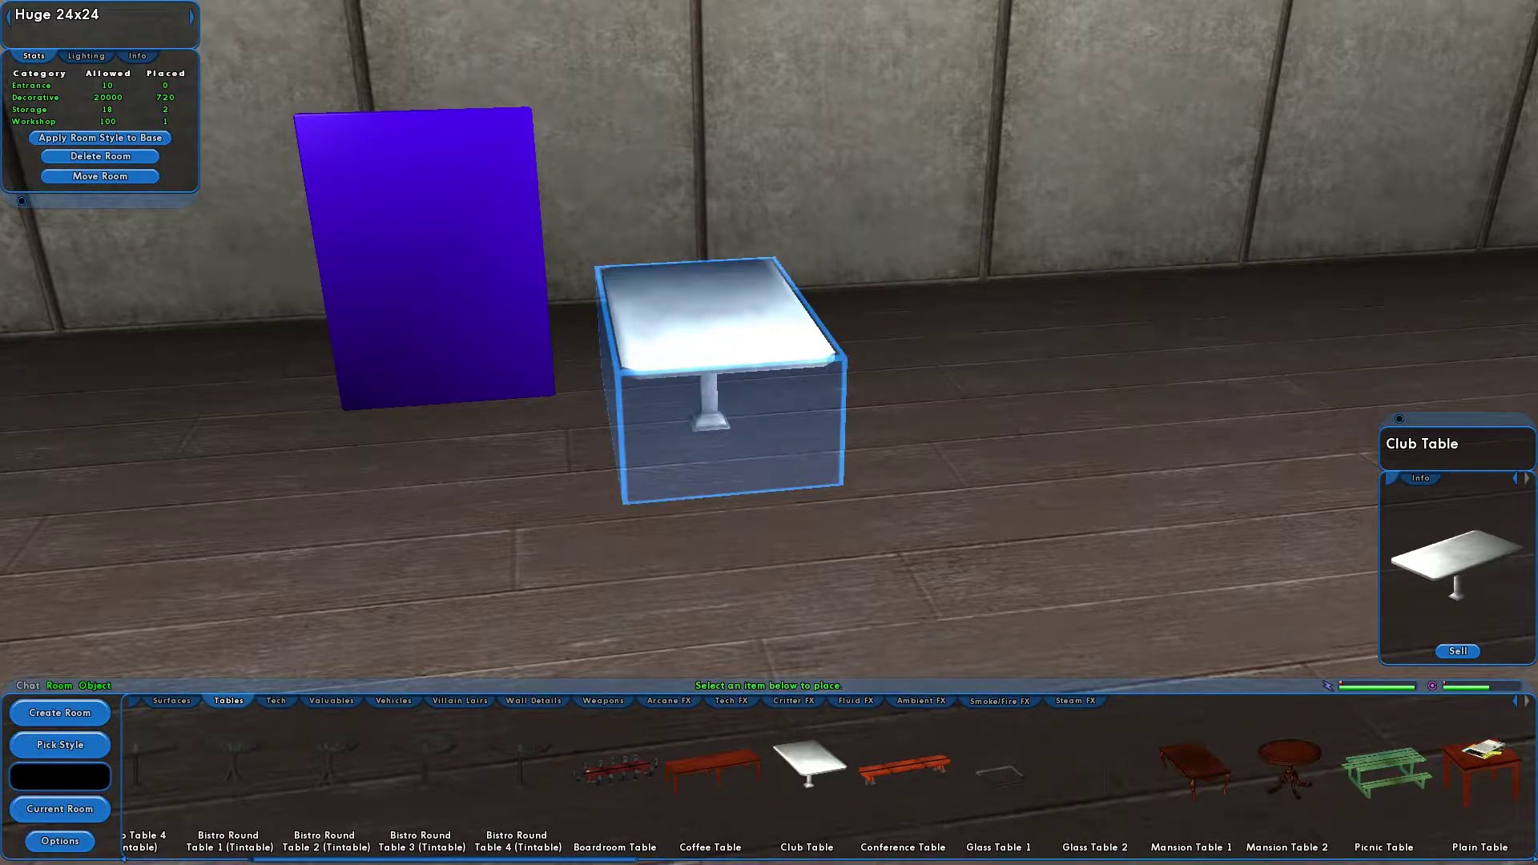
- Repeatedly lift, rotate and set down the club table to adjust its orientation
click(807, 770)
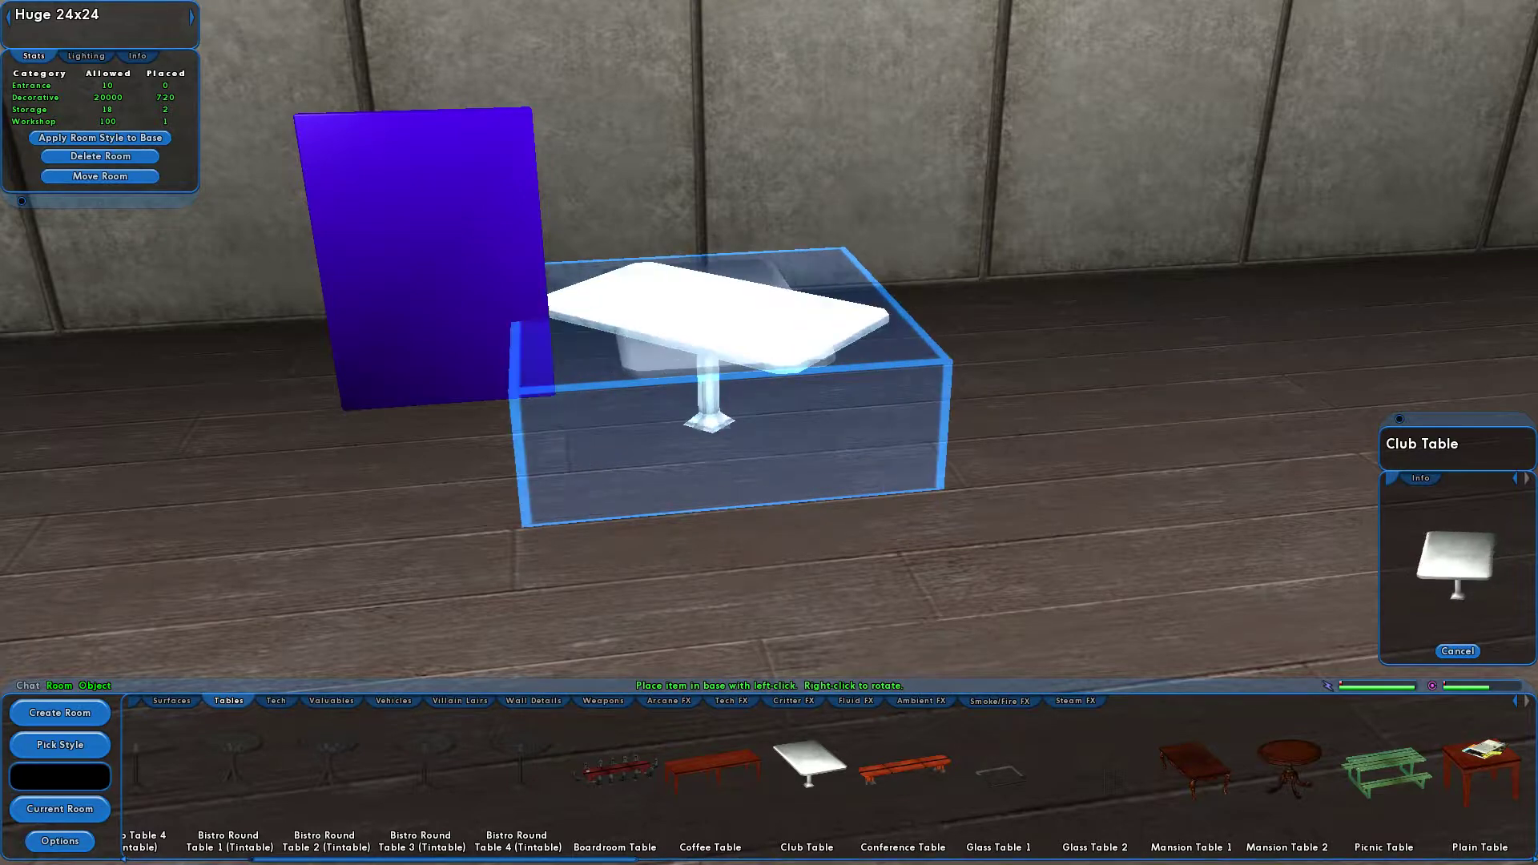
click(698, 392)
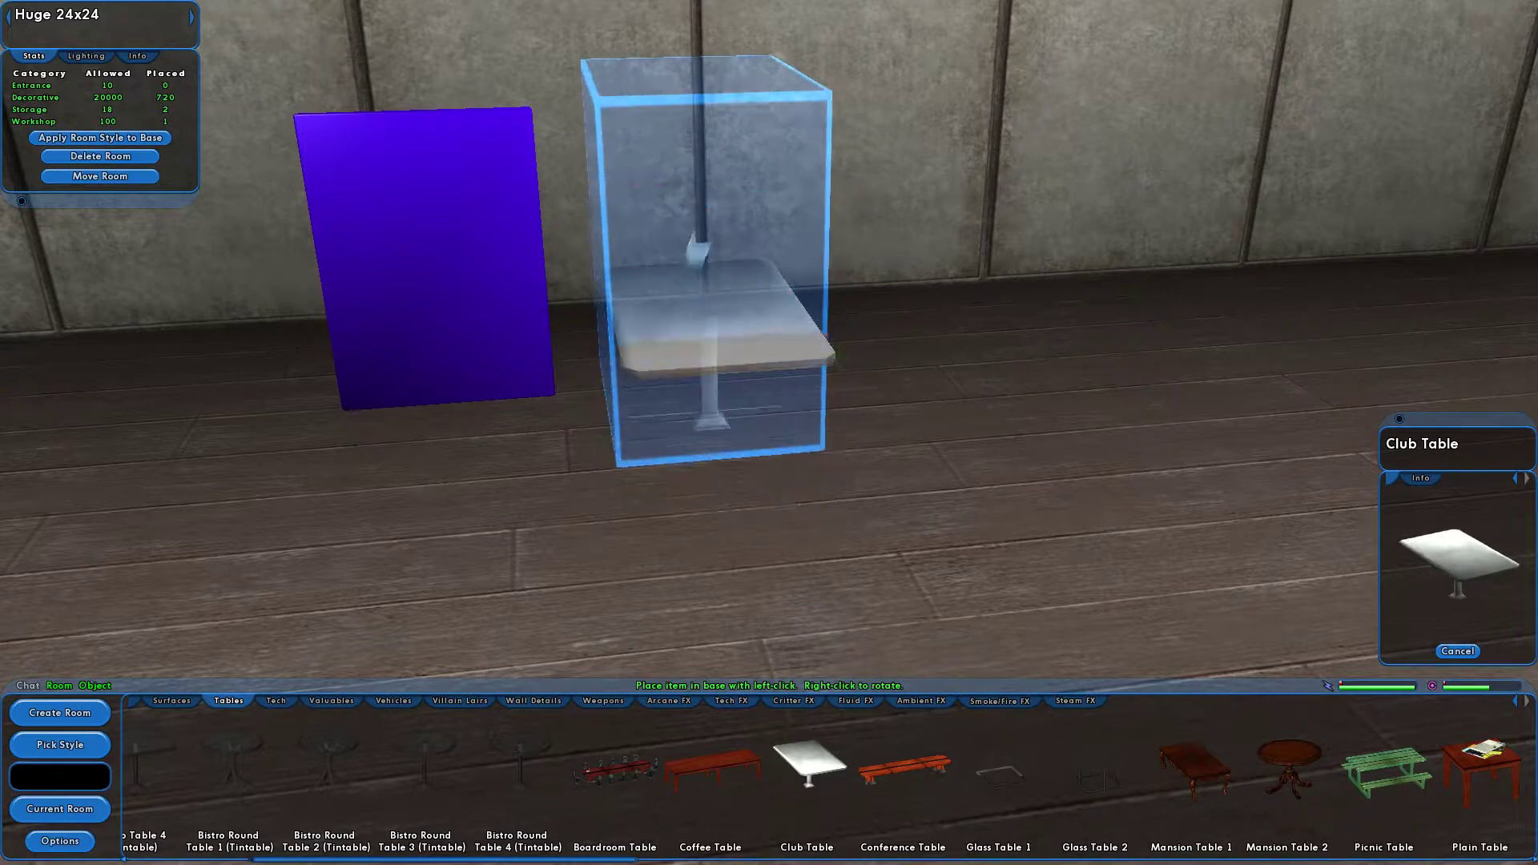
click(716, 353)
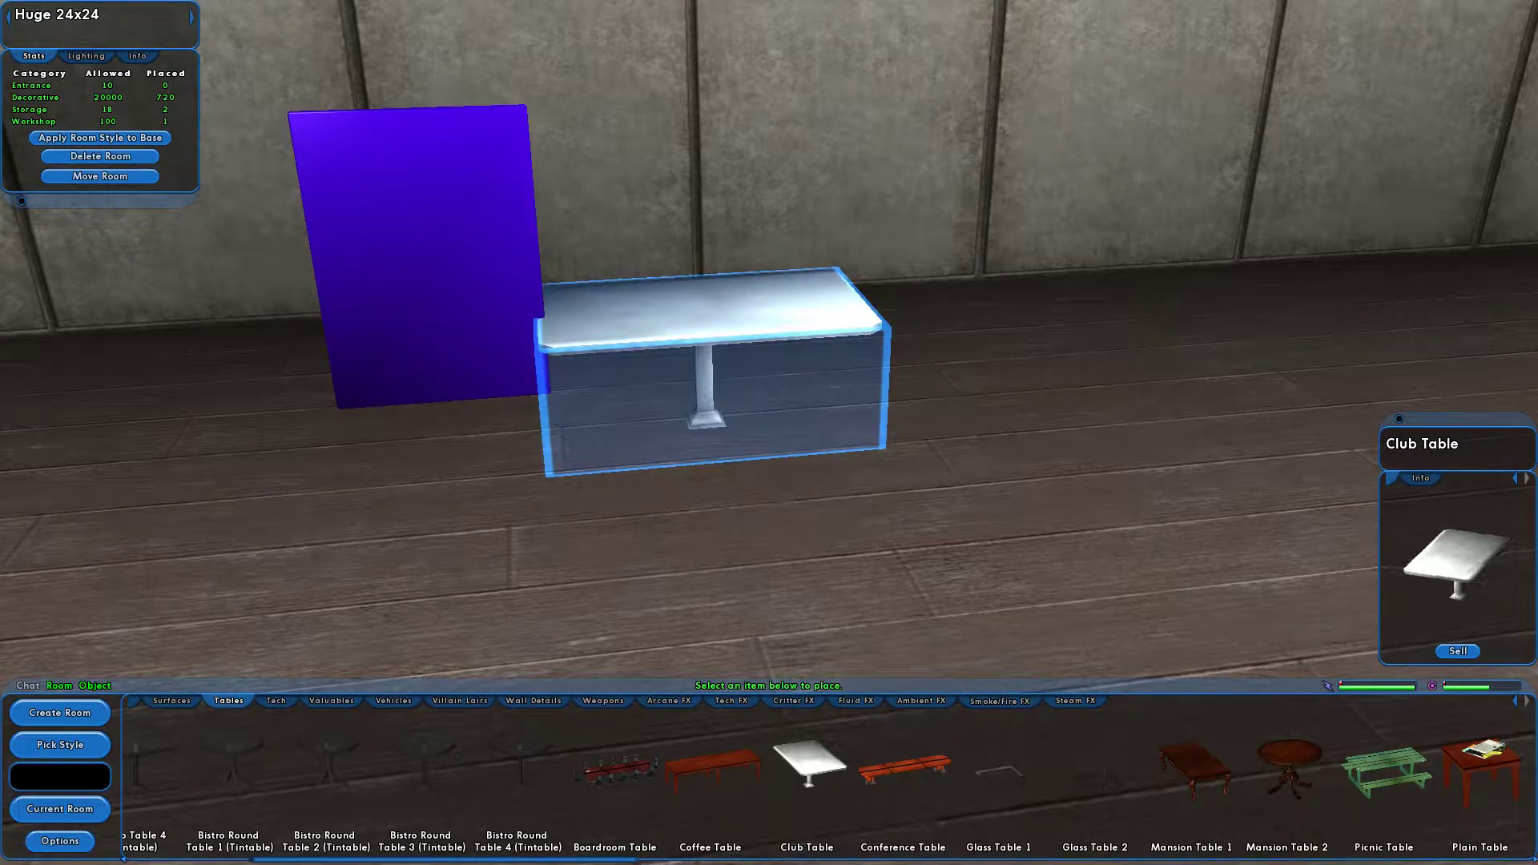
click(807, 764)
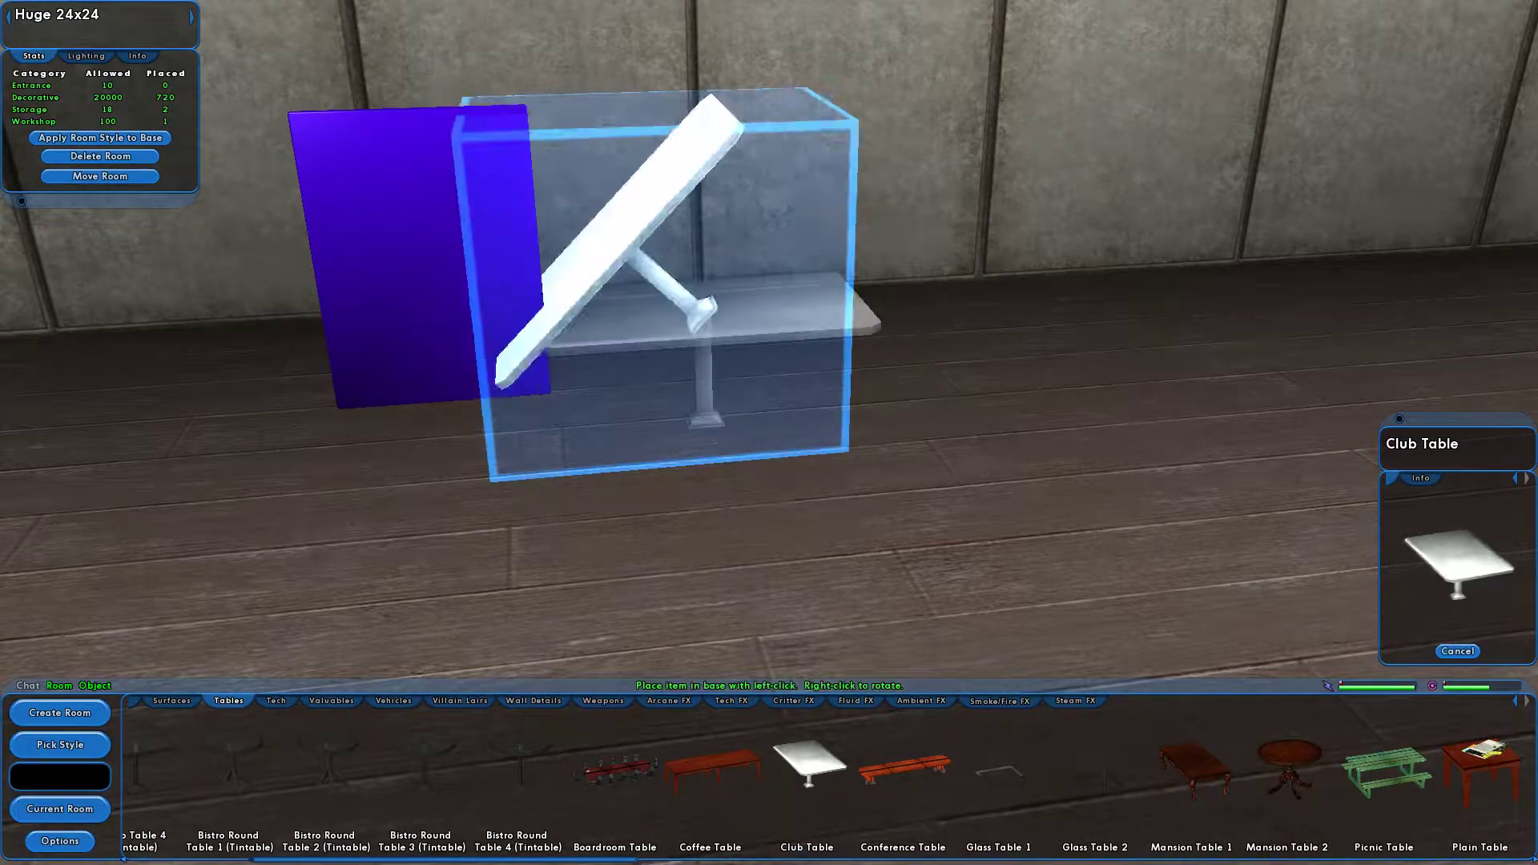
right_click(686, 294)
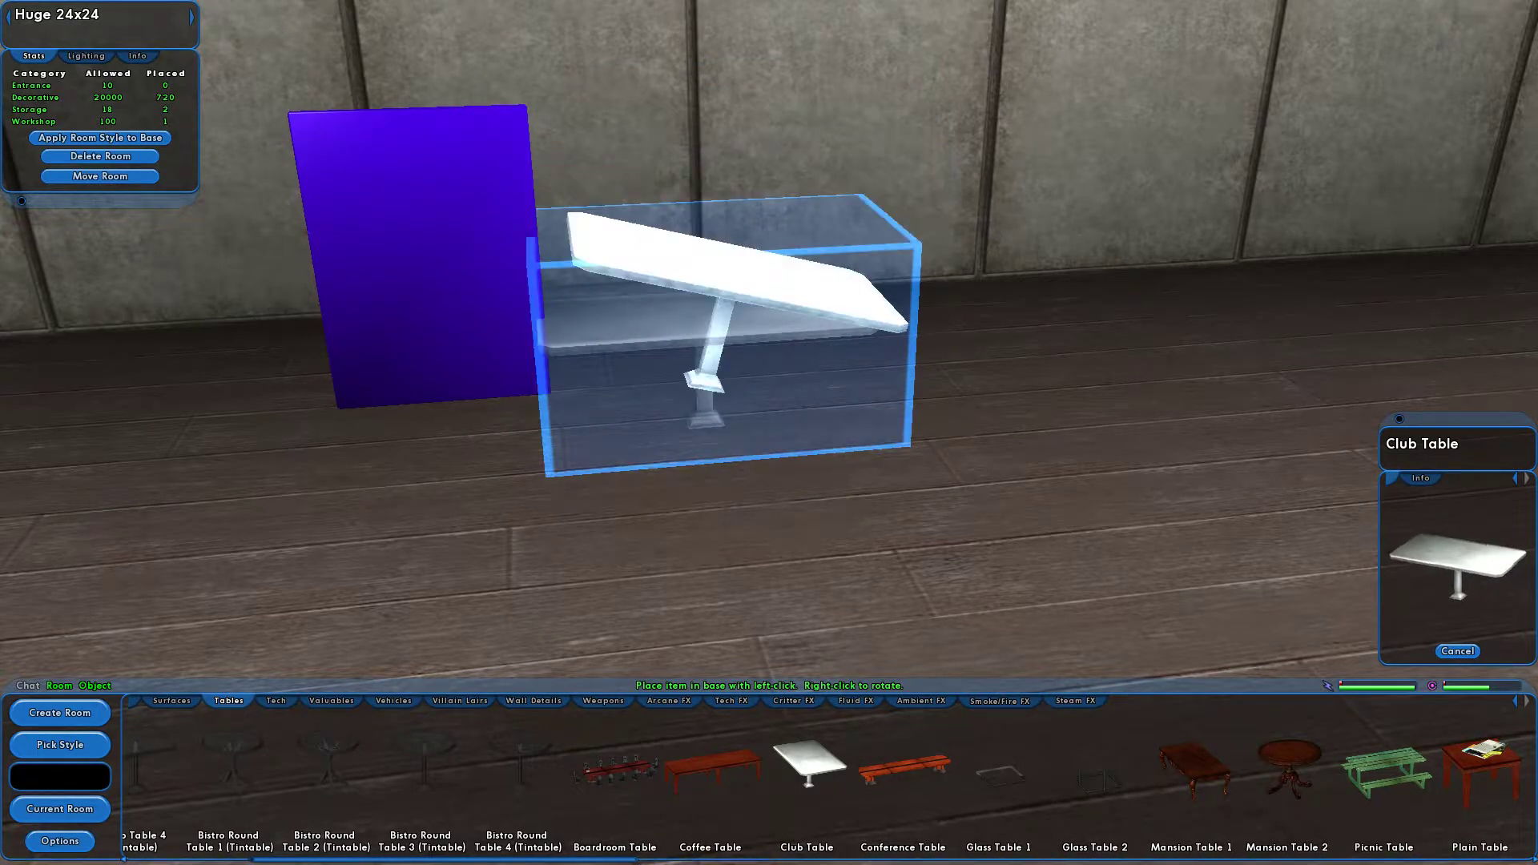
click(707, 344)
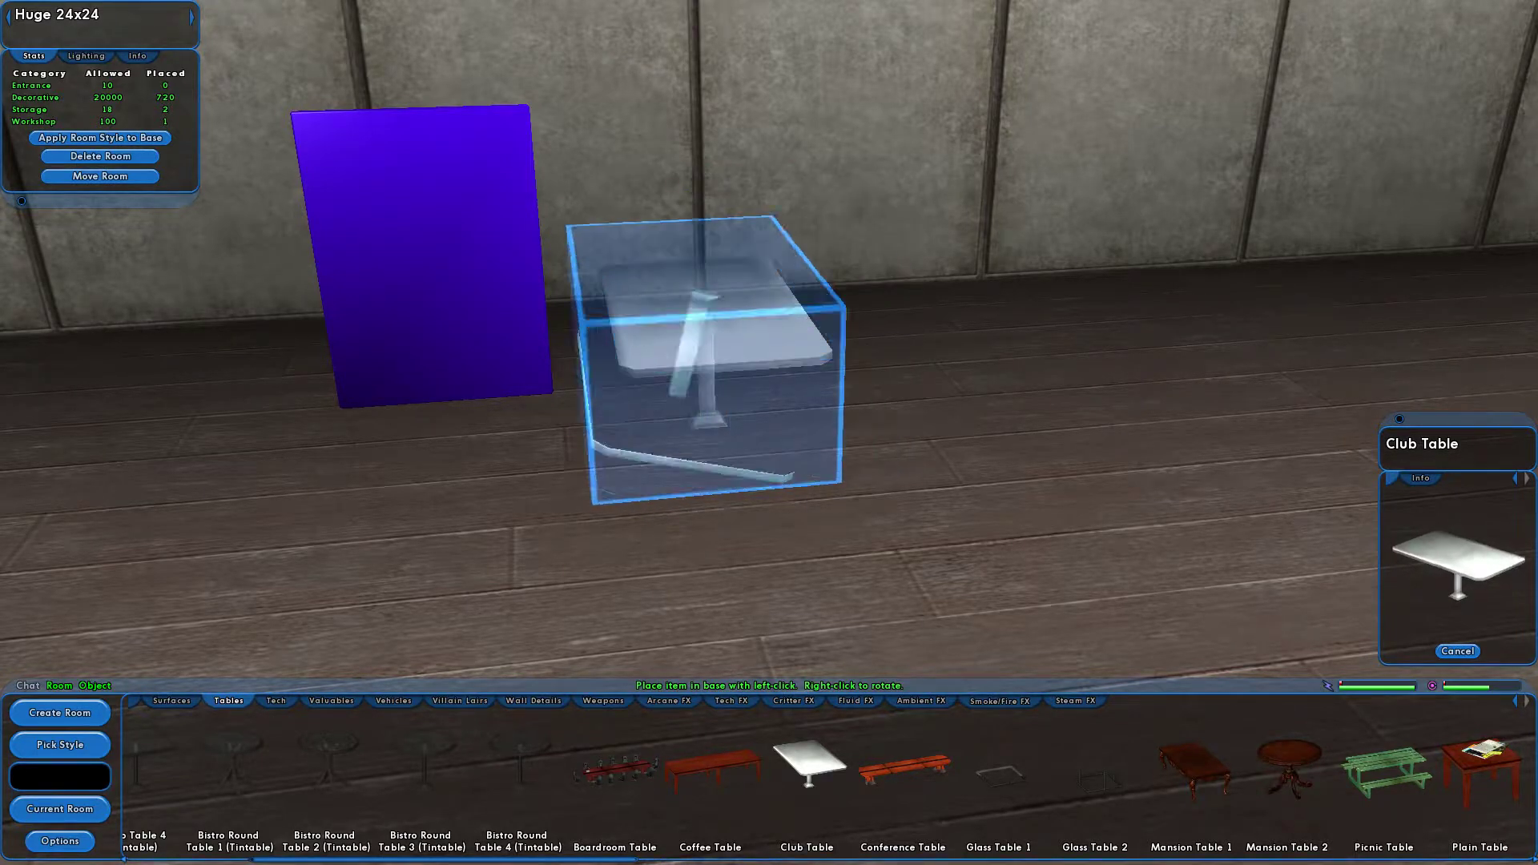
right_click(706, 363)
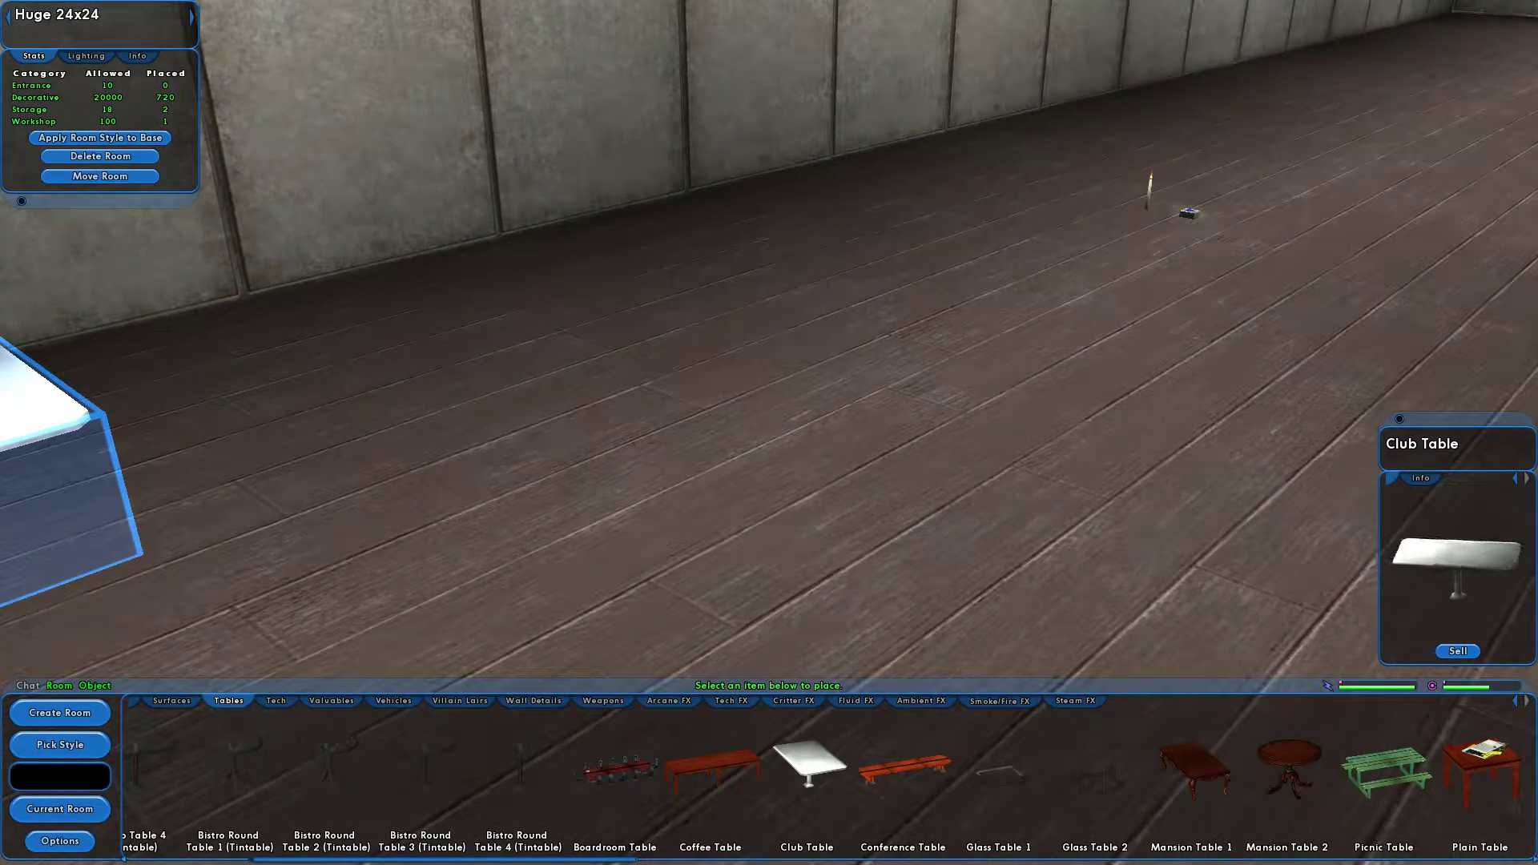
- Place the blue Explosive Rune and move it onto the centre of the table top
click(1185, 211)
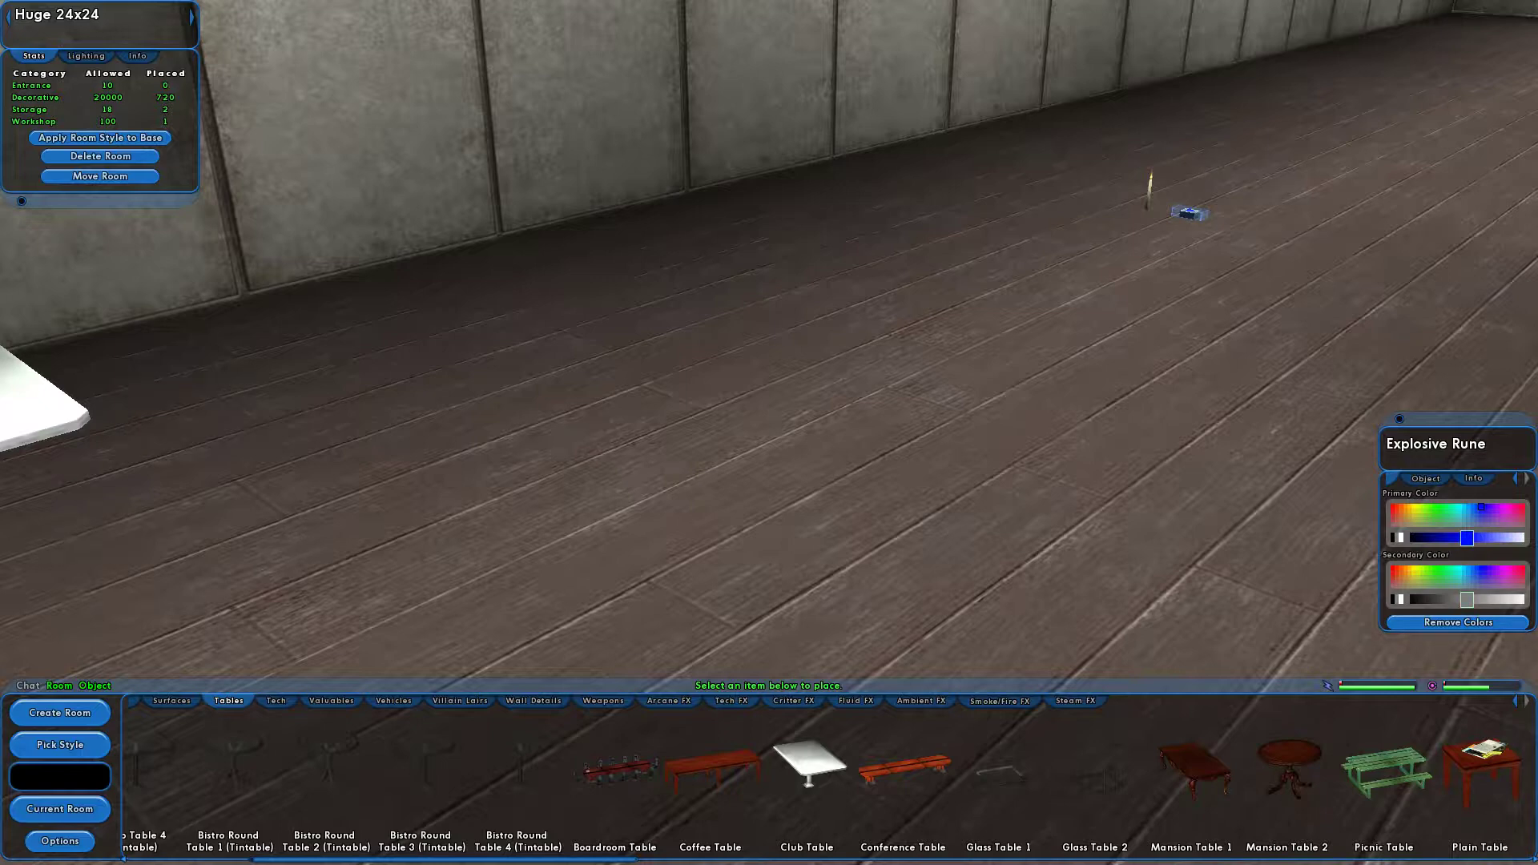
click(1472, 479)
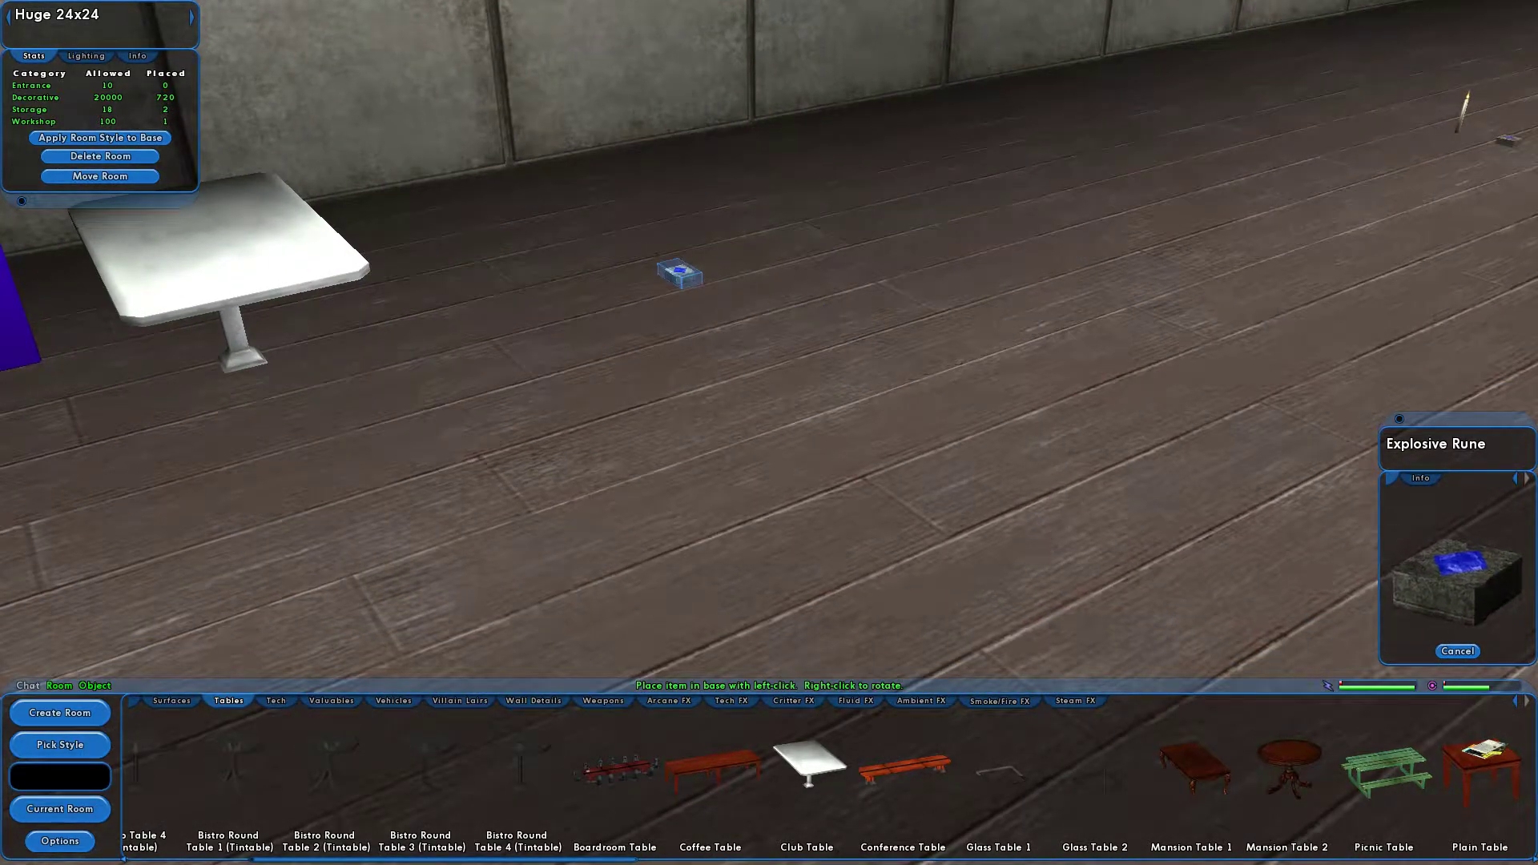
click(1425, 480)
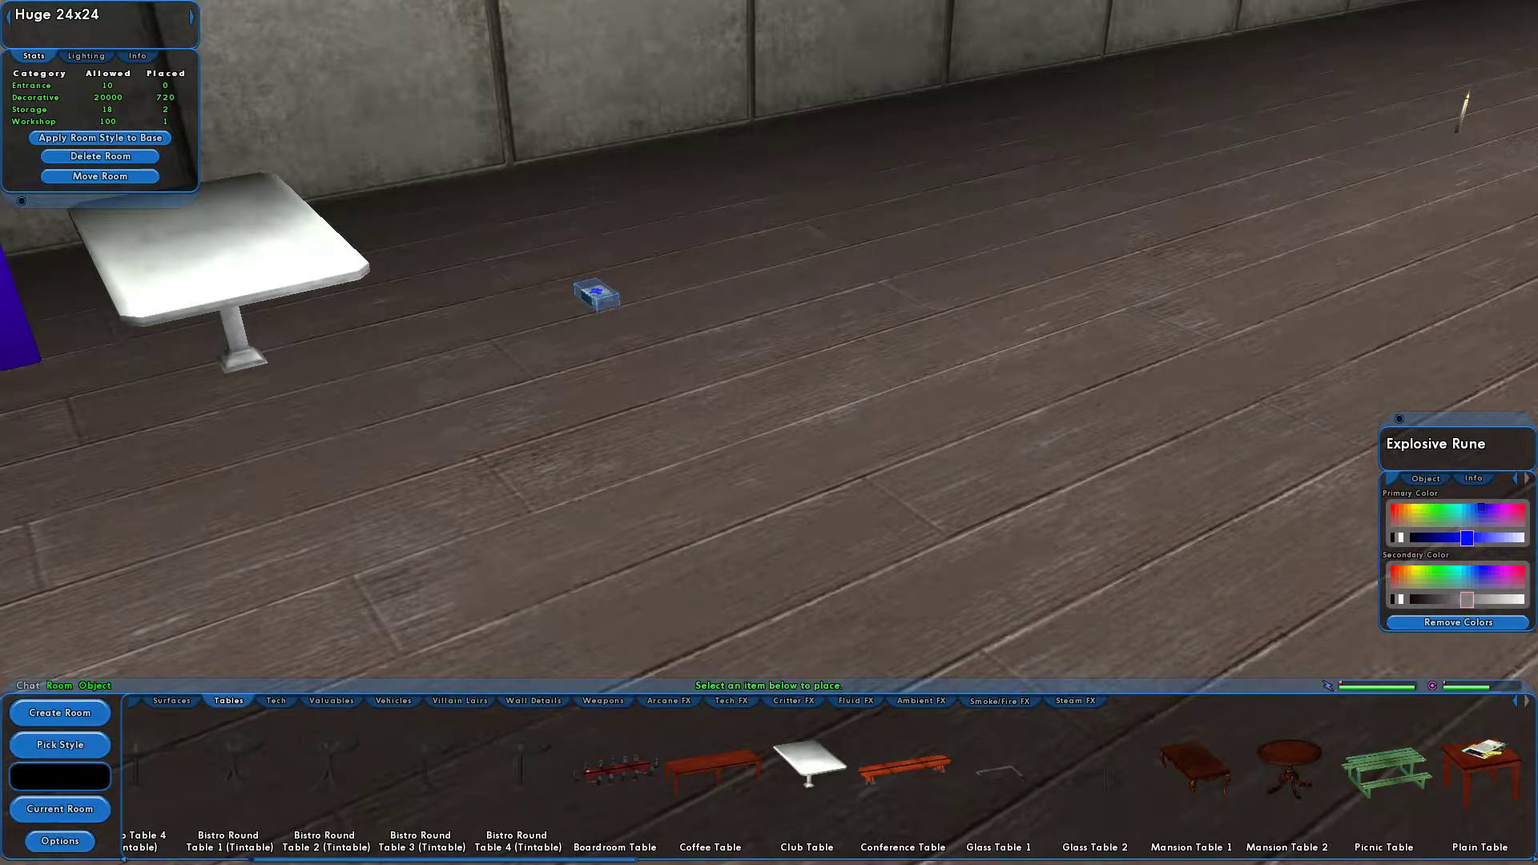
click(1472, 479)
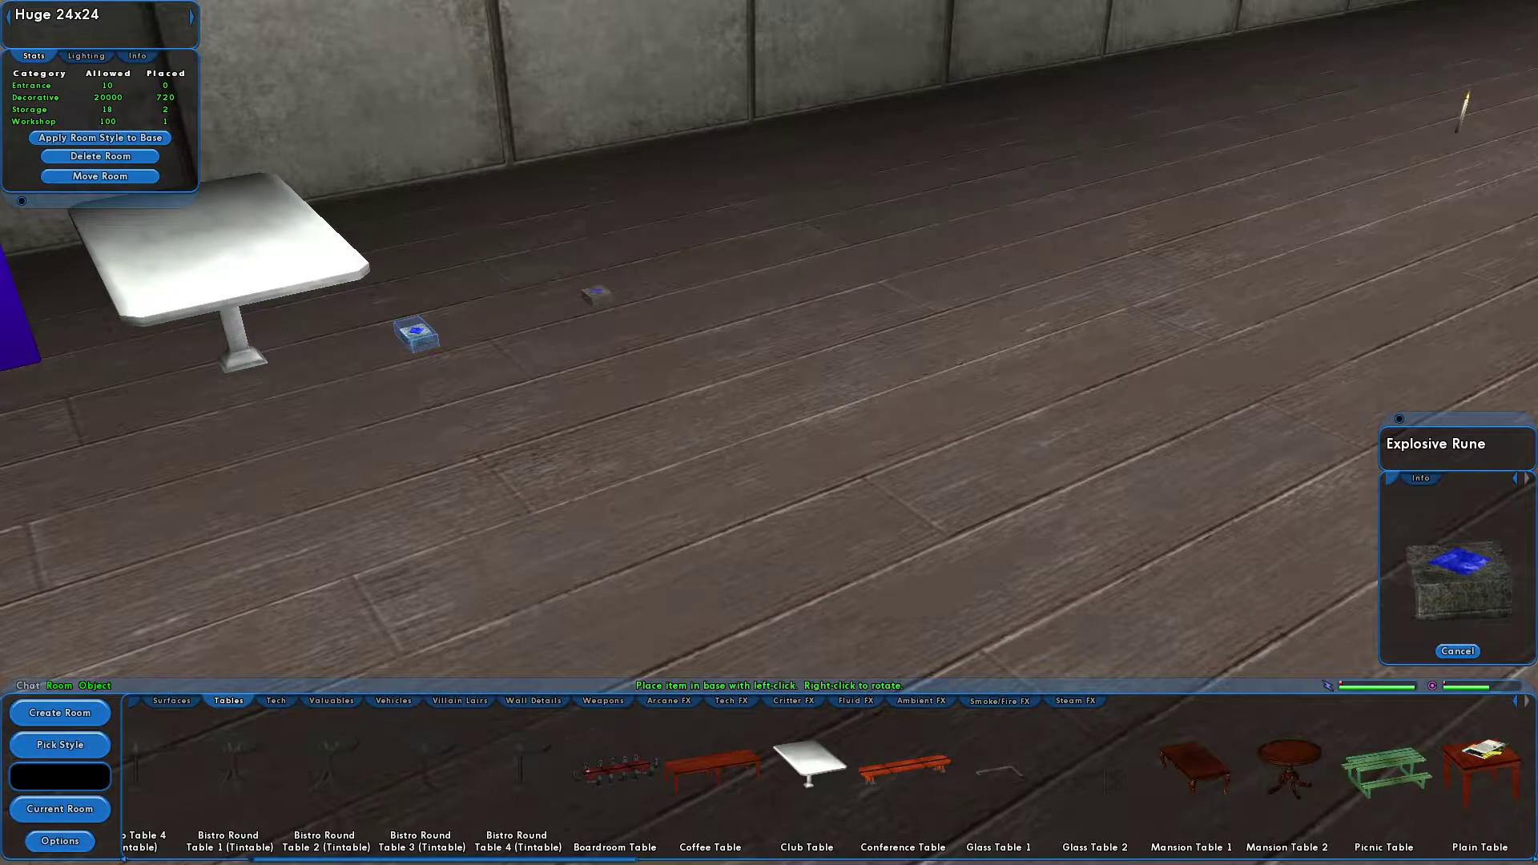
click(1424, 479)
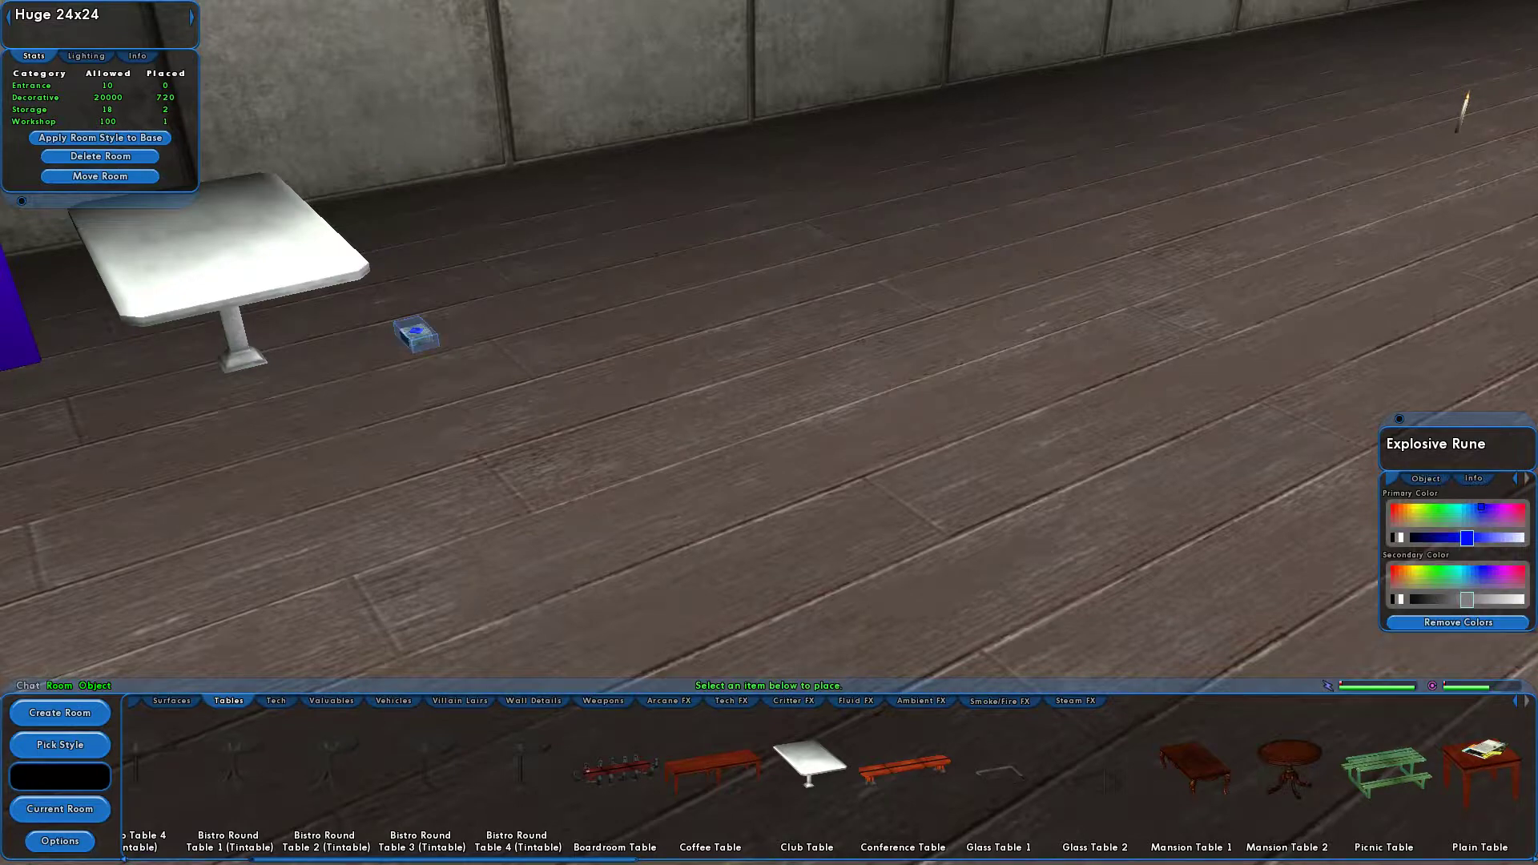
click(1469, 479)
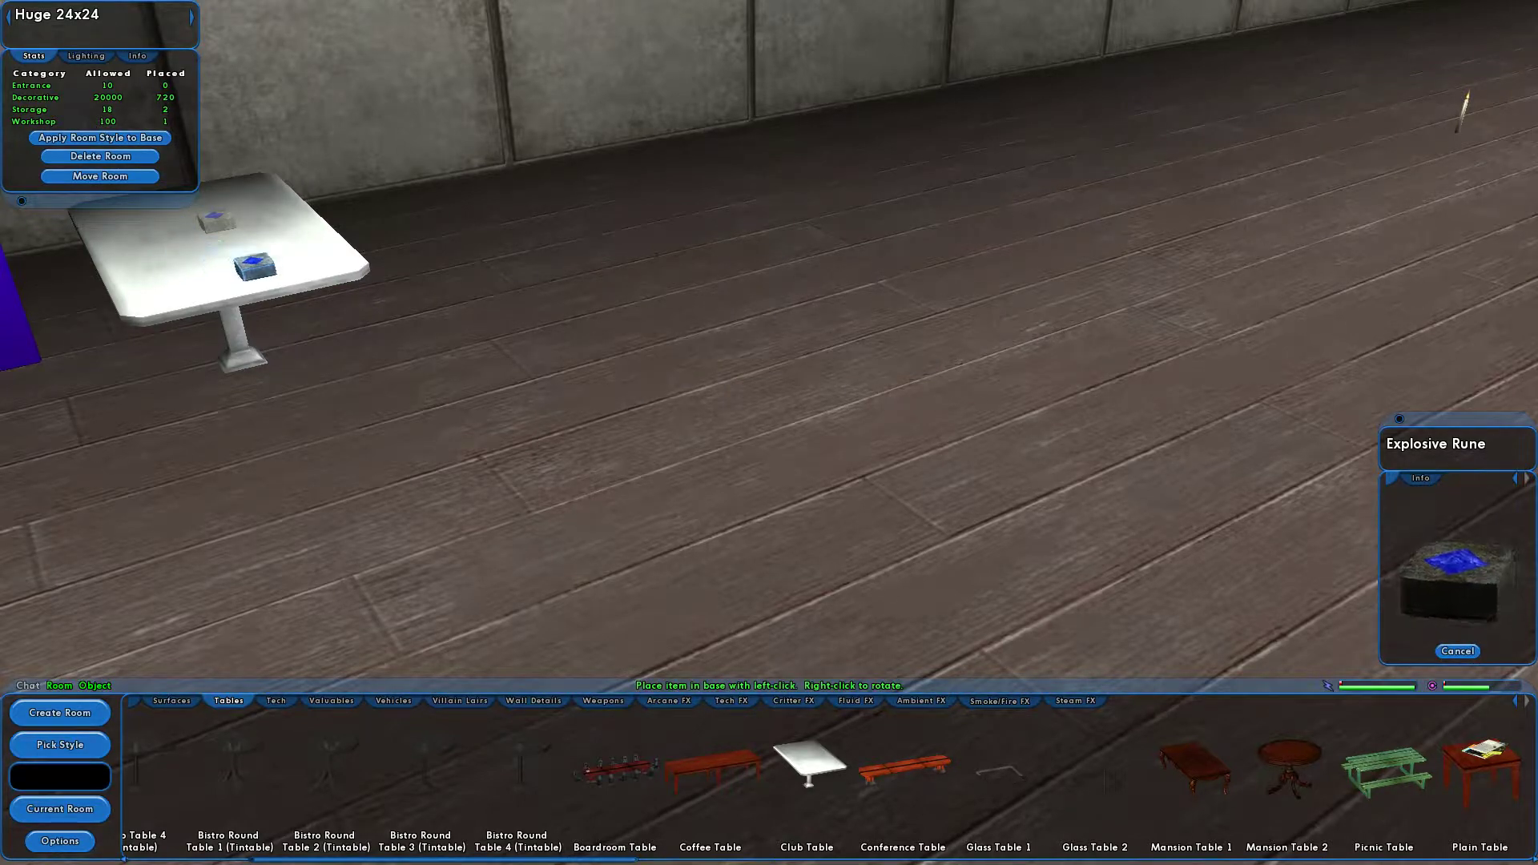
click(445, 201)
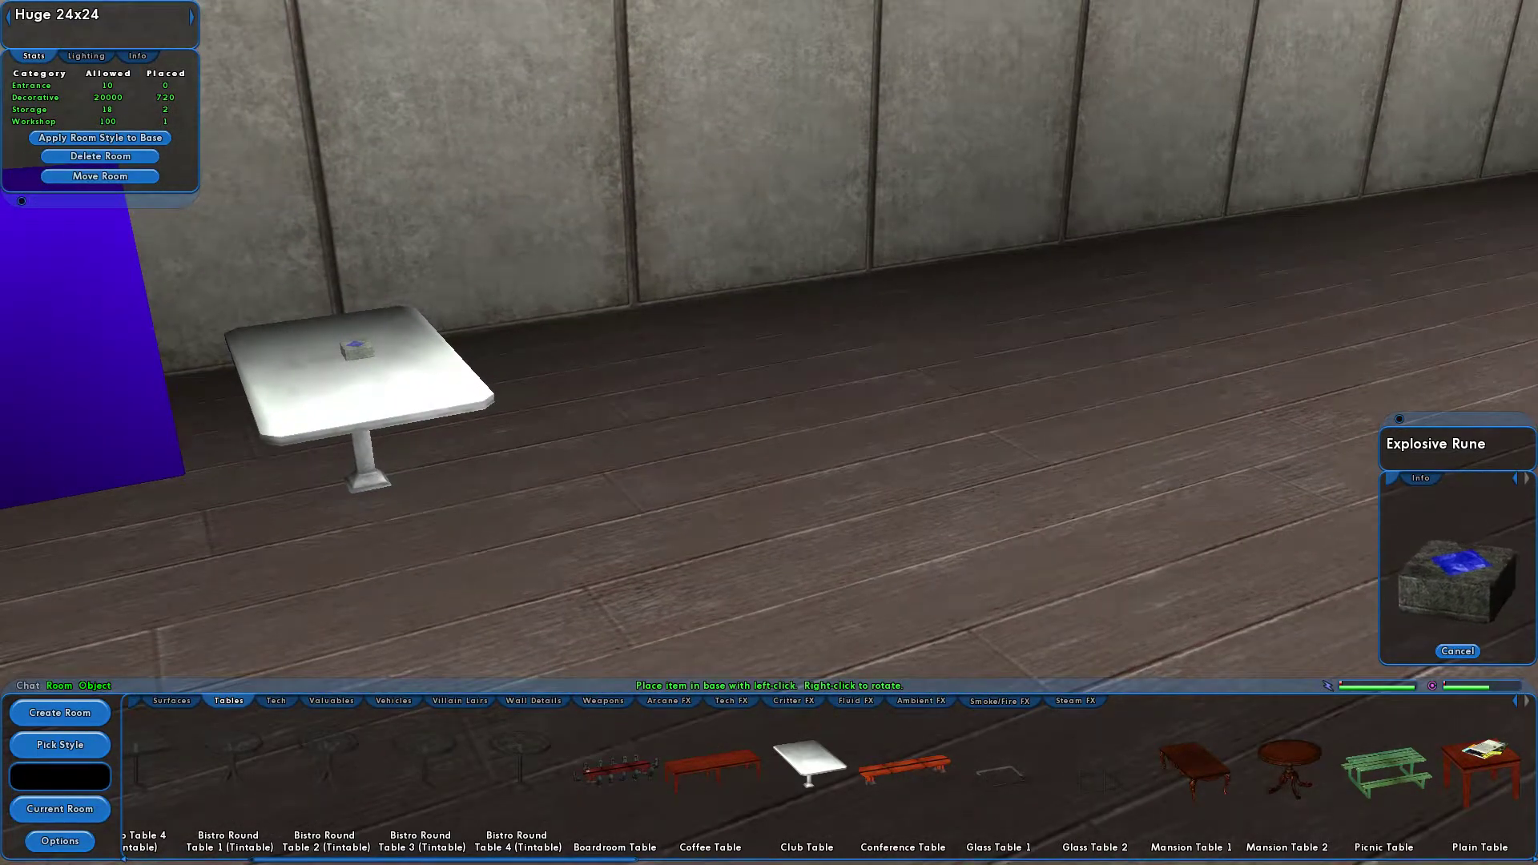
click(363, 397)
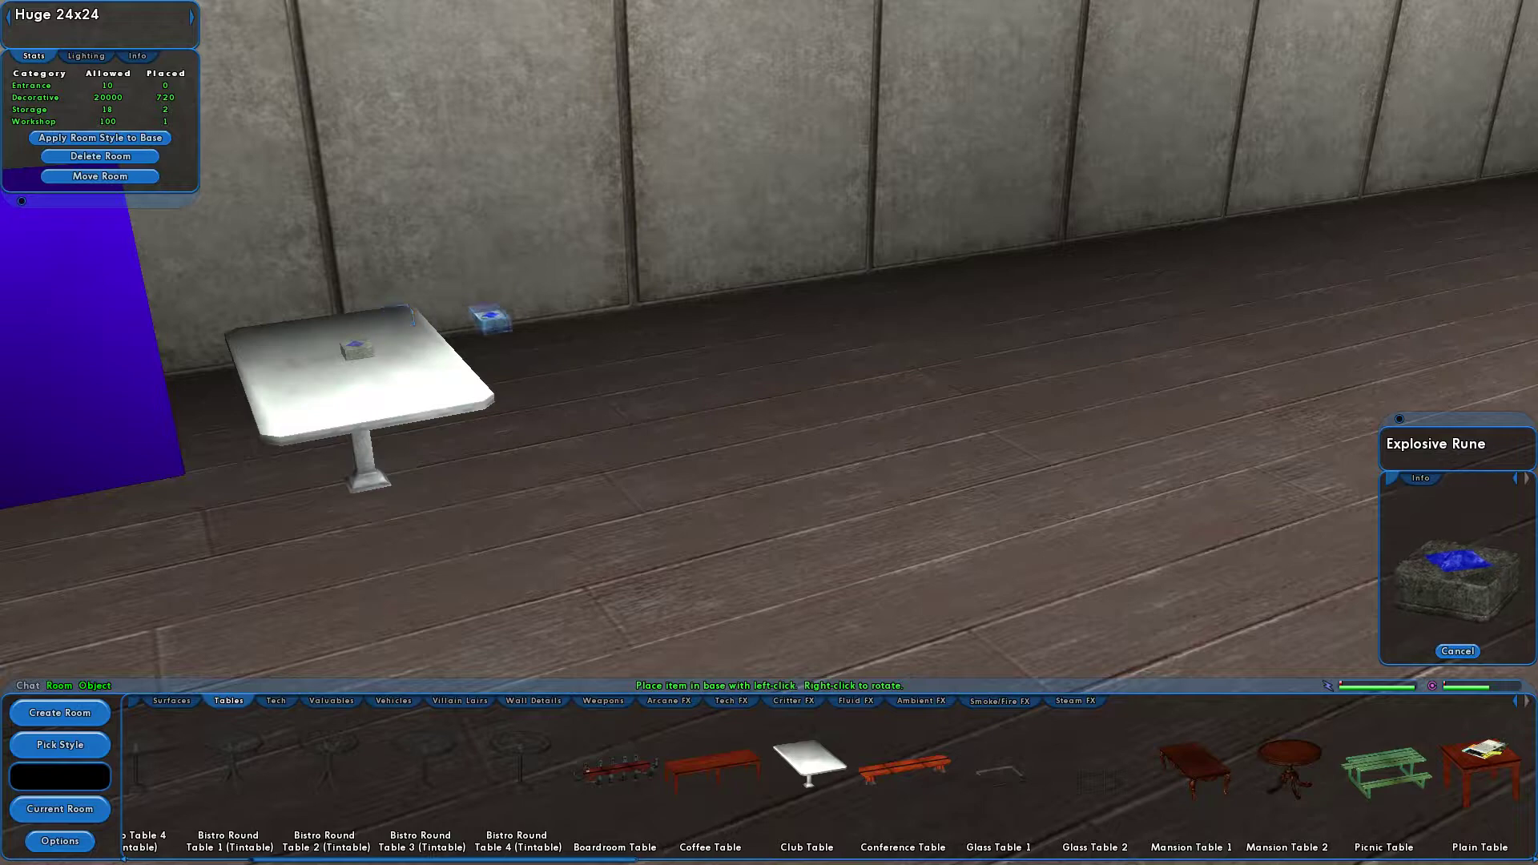
mouse_move(333, 544)
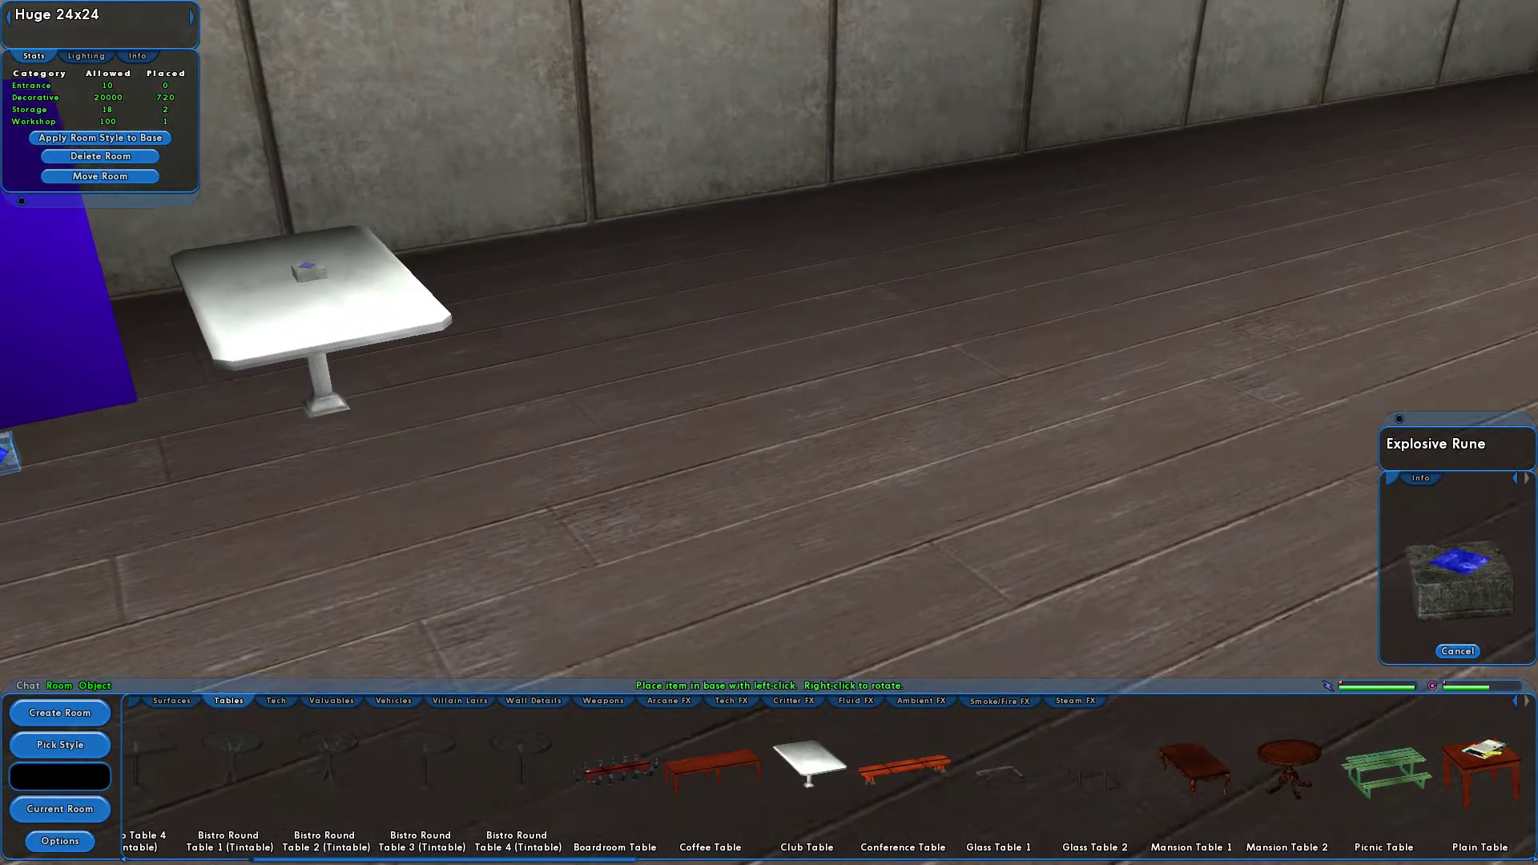
click(337, 350)
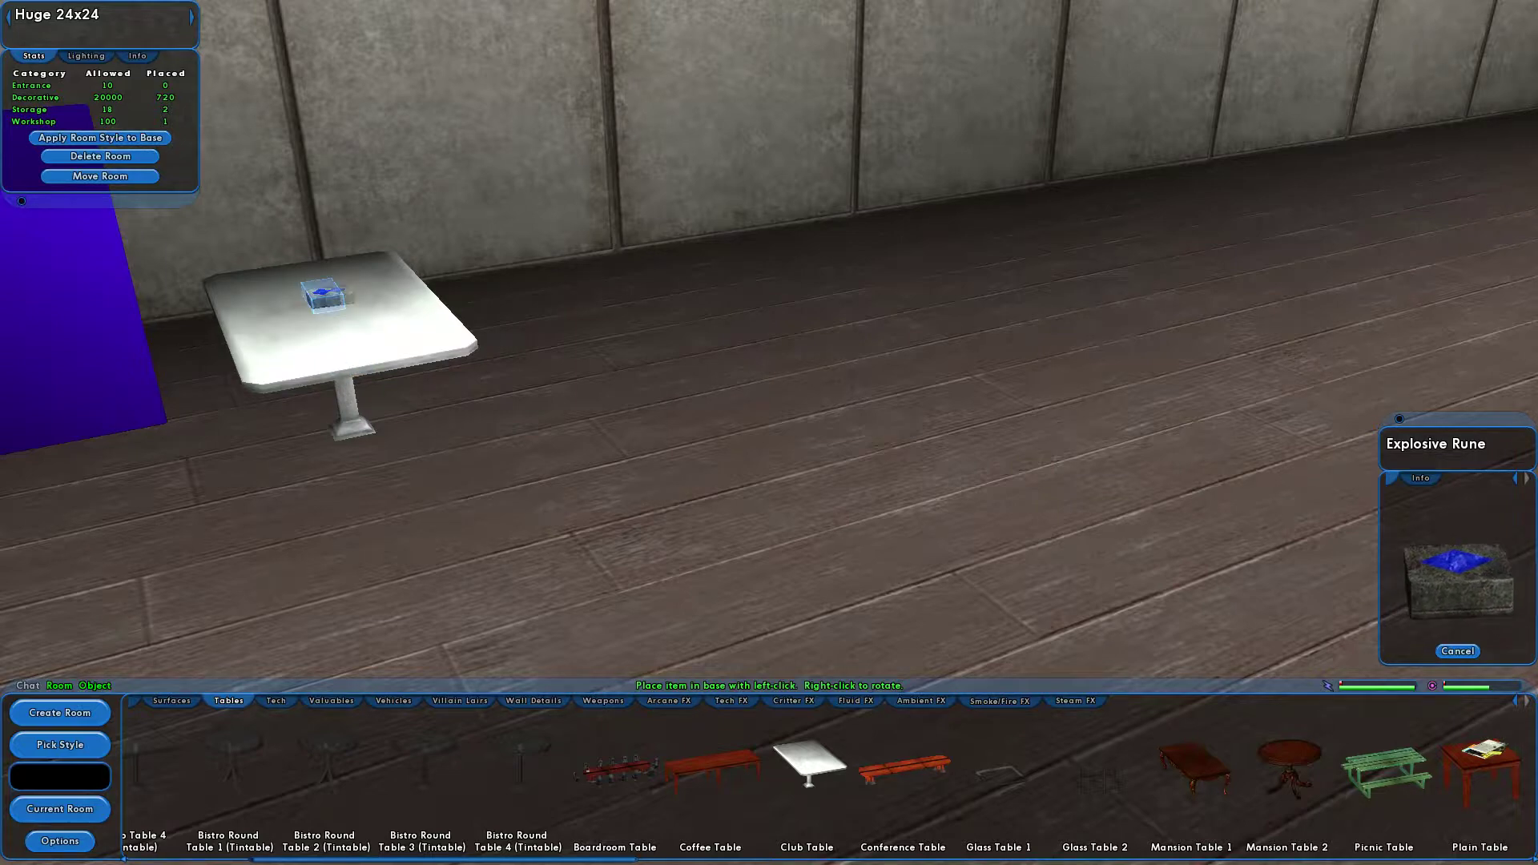
- Place the lit Tintable Candle onto the club table top
click(1422, 479)
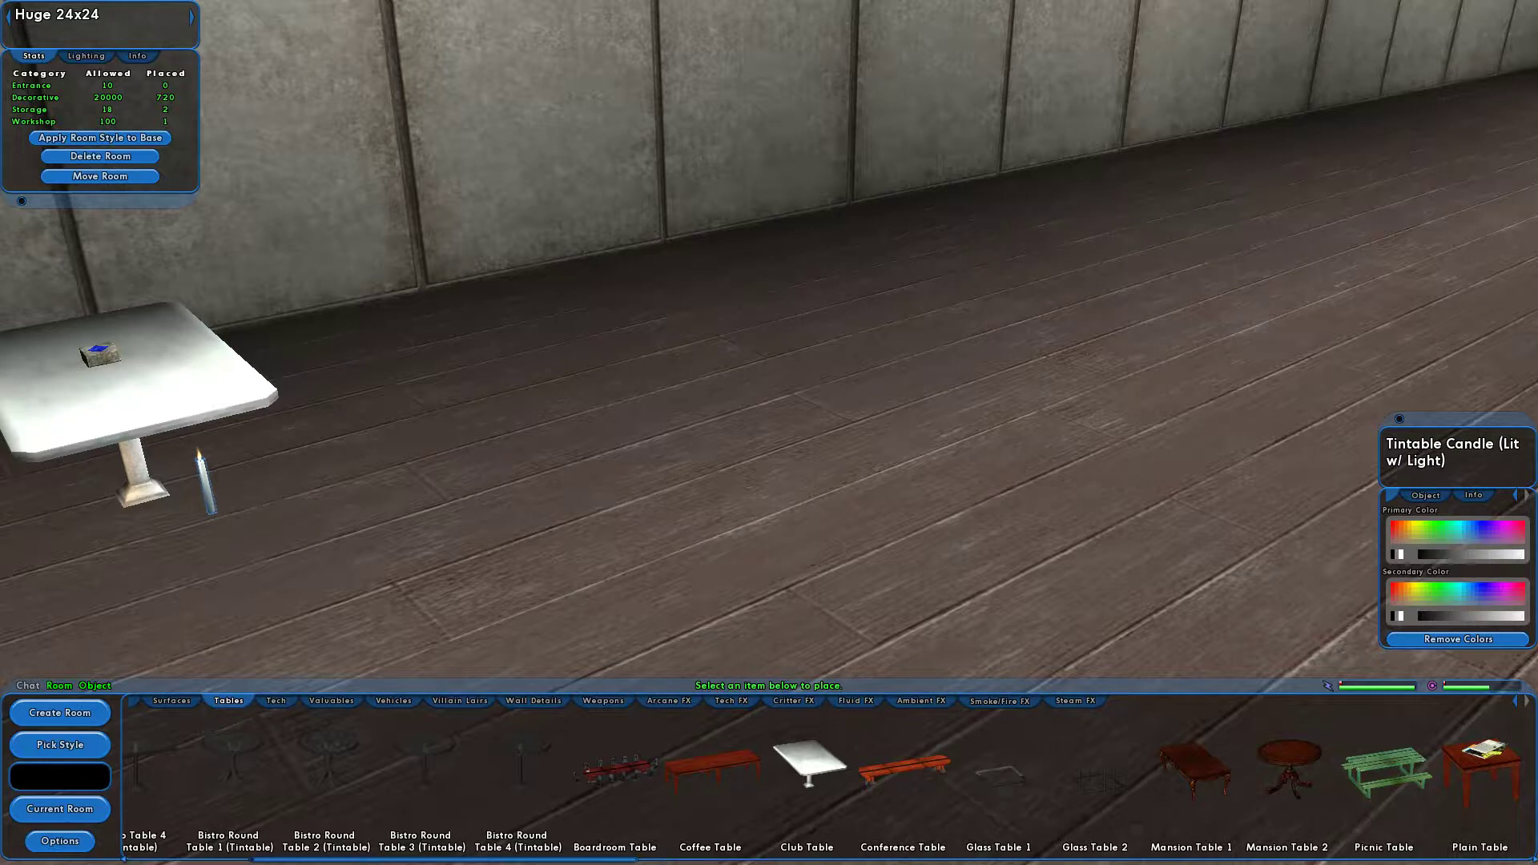
click(1470, 495)
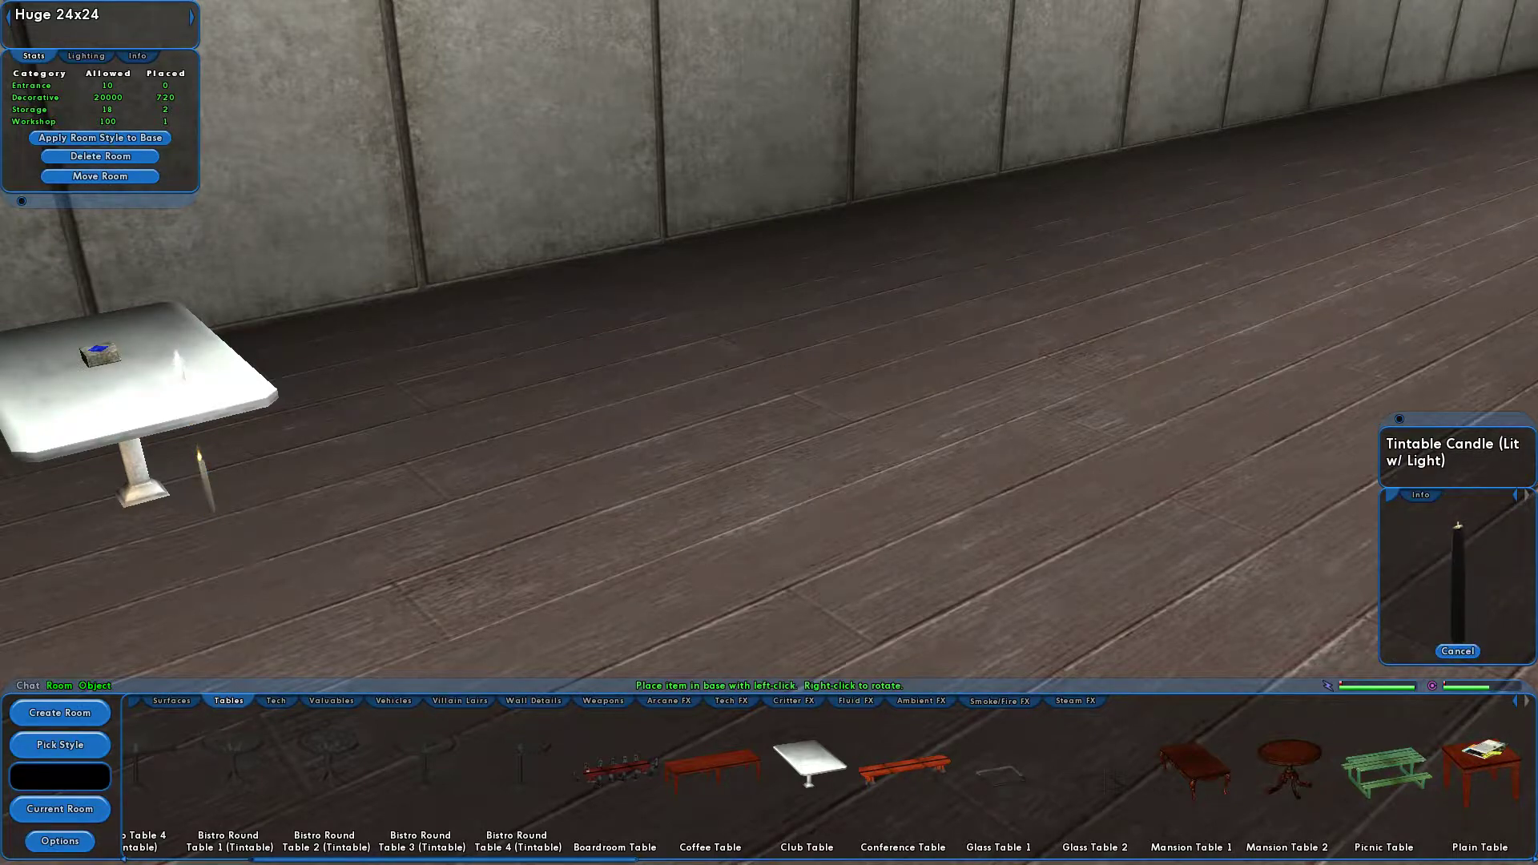
click(1424, 495)
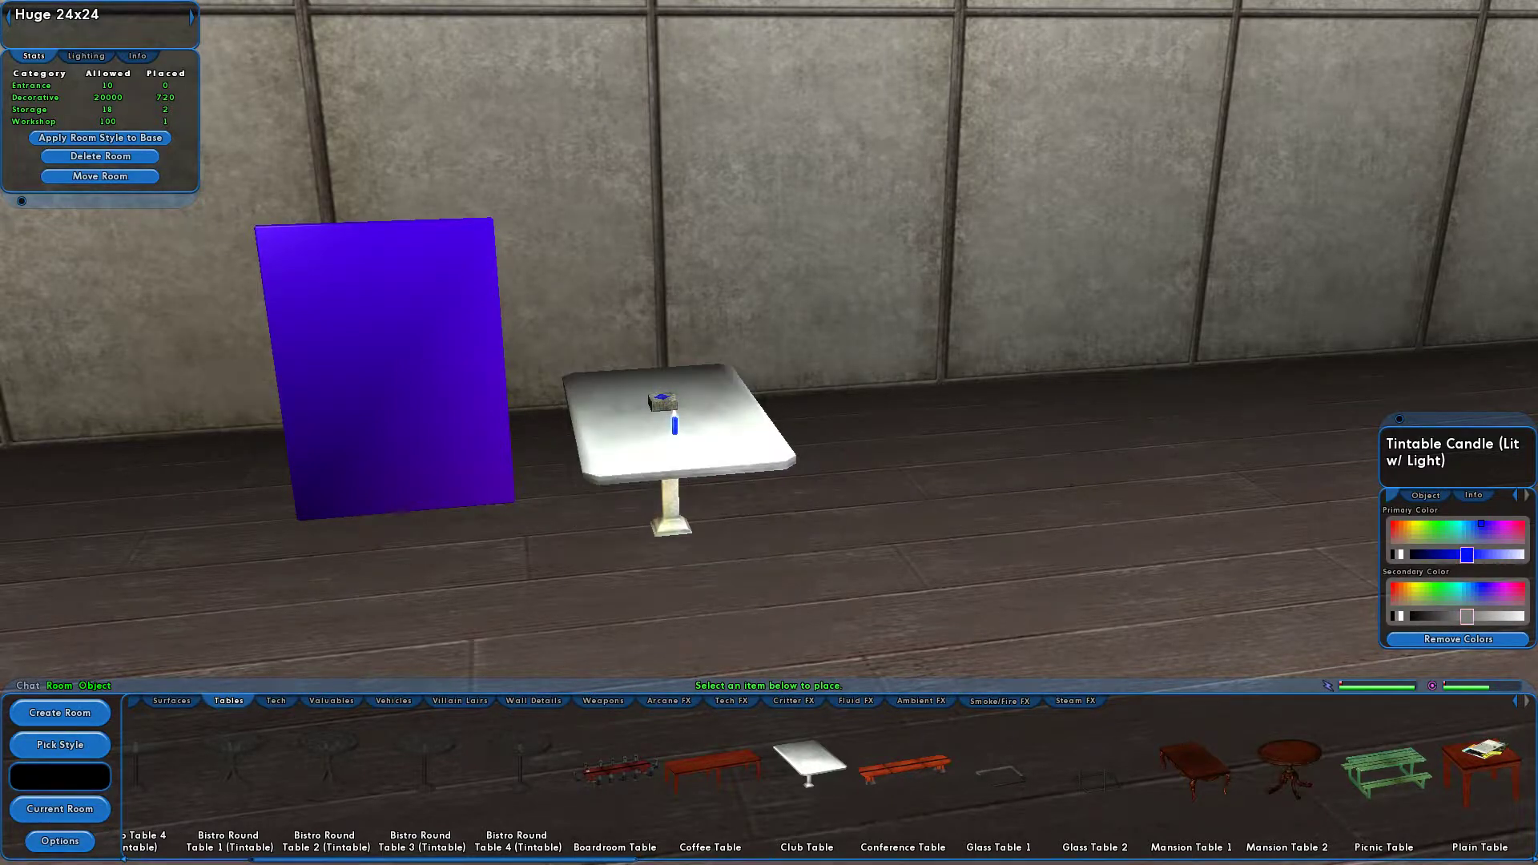
click(805, 765)
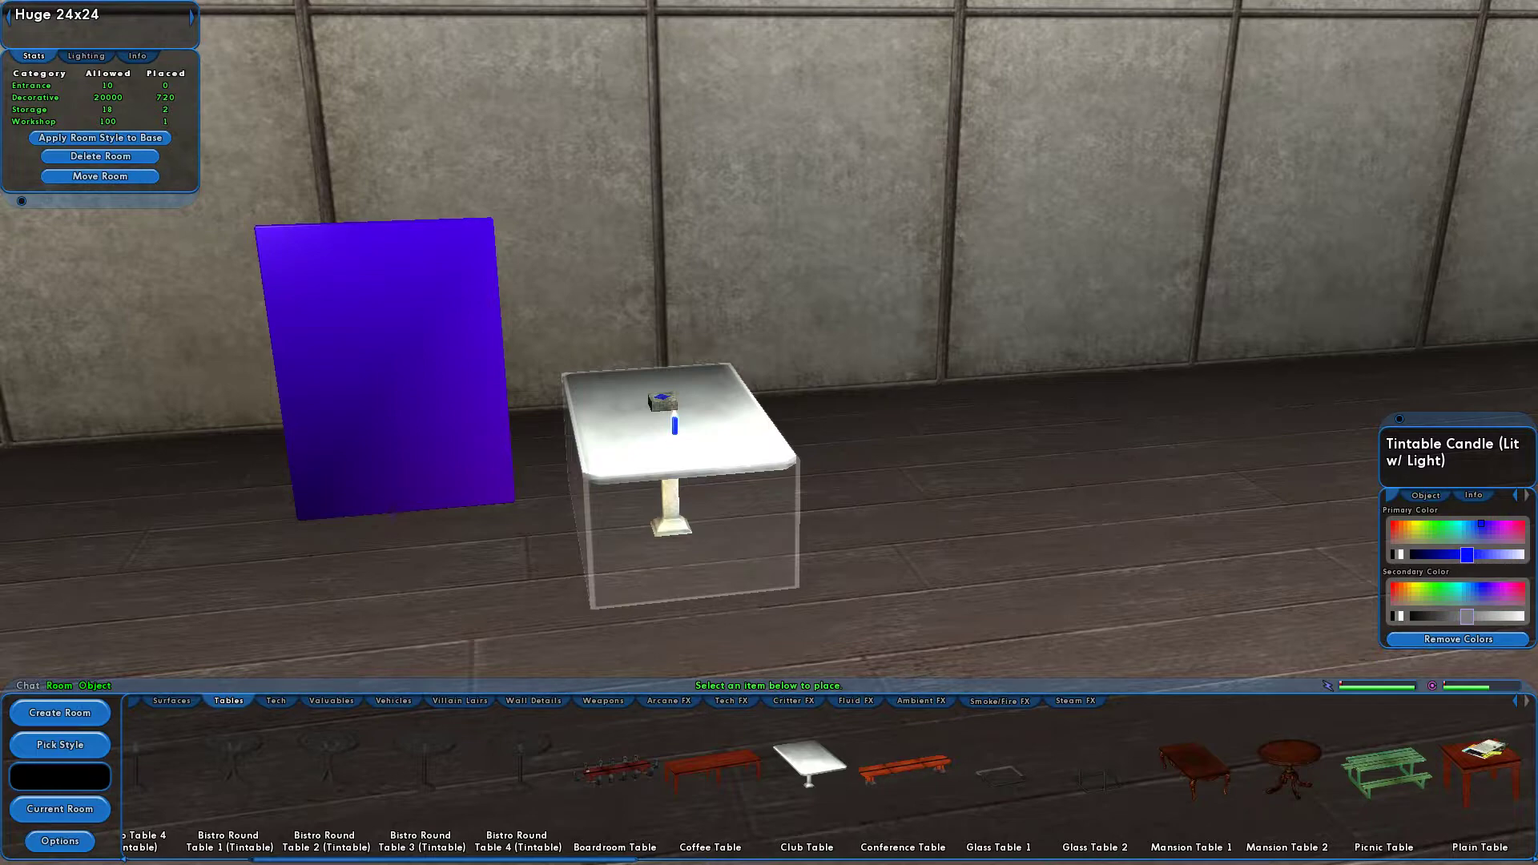
click(1492, 495)
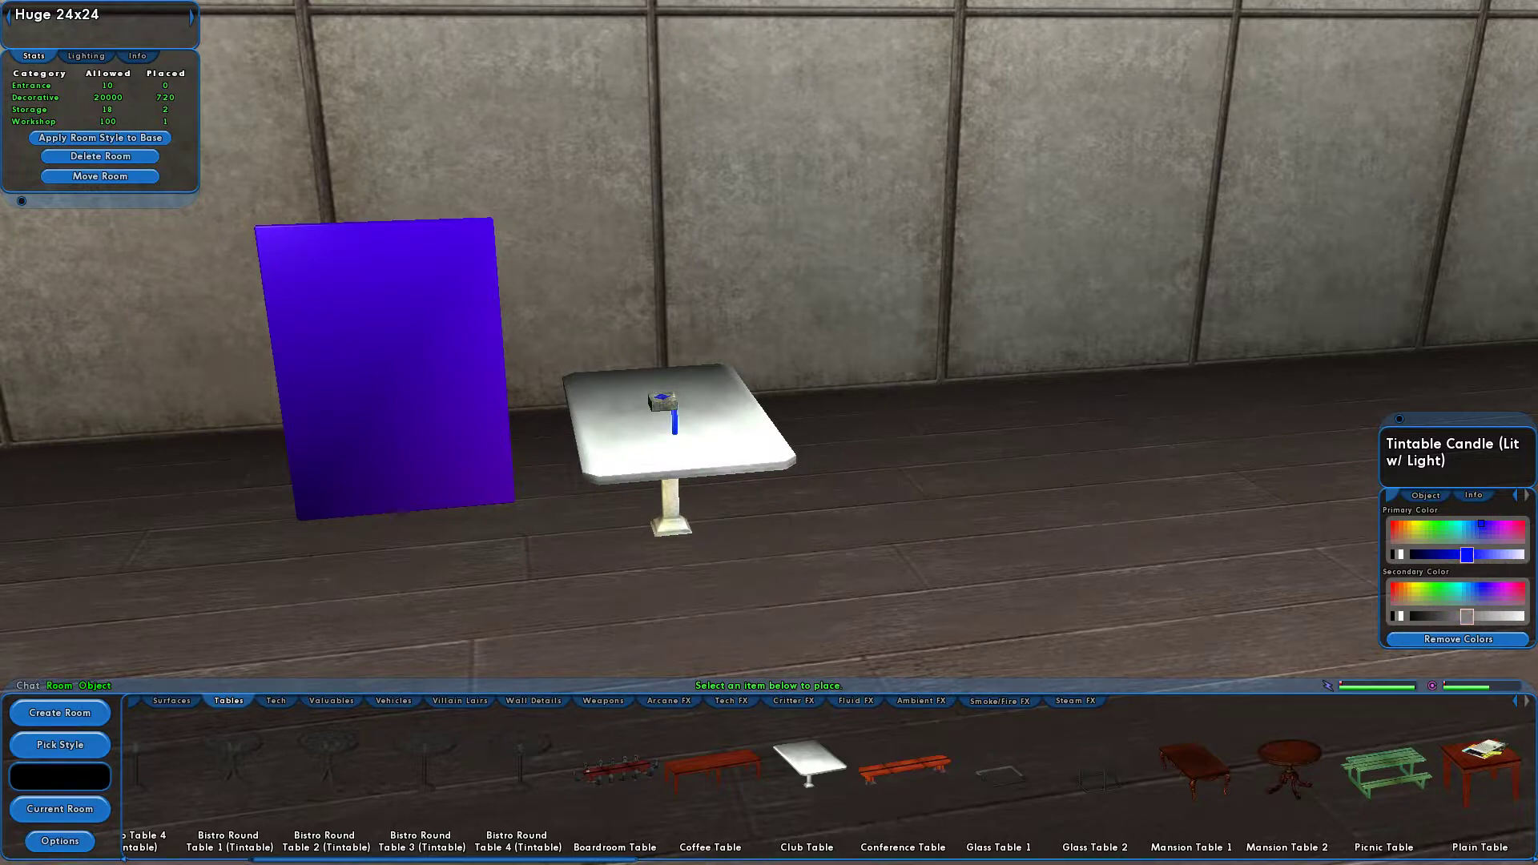
- Drop the candle into the rune's centre and reset the rune around it
click(1471, 495)
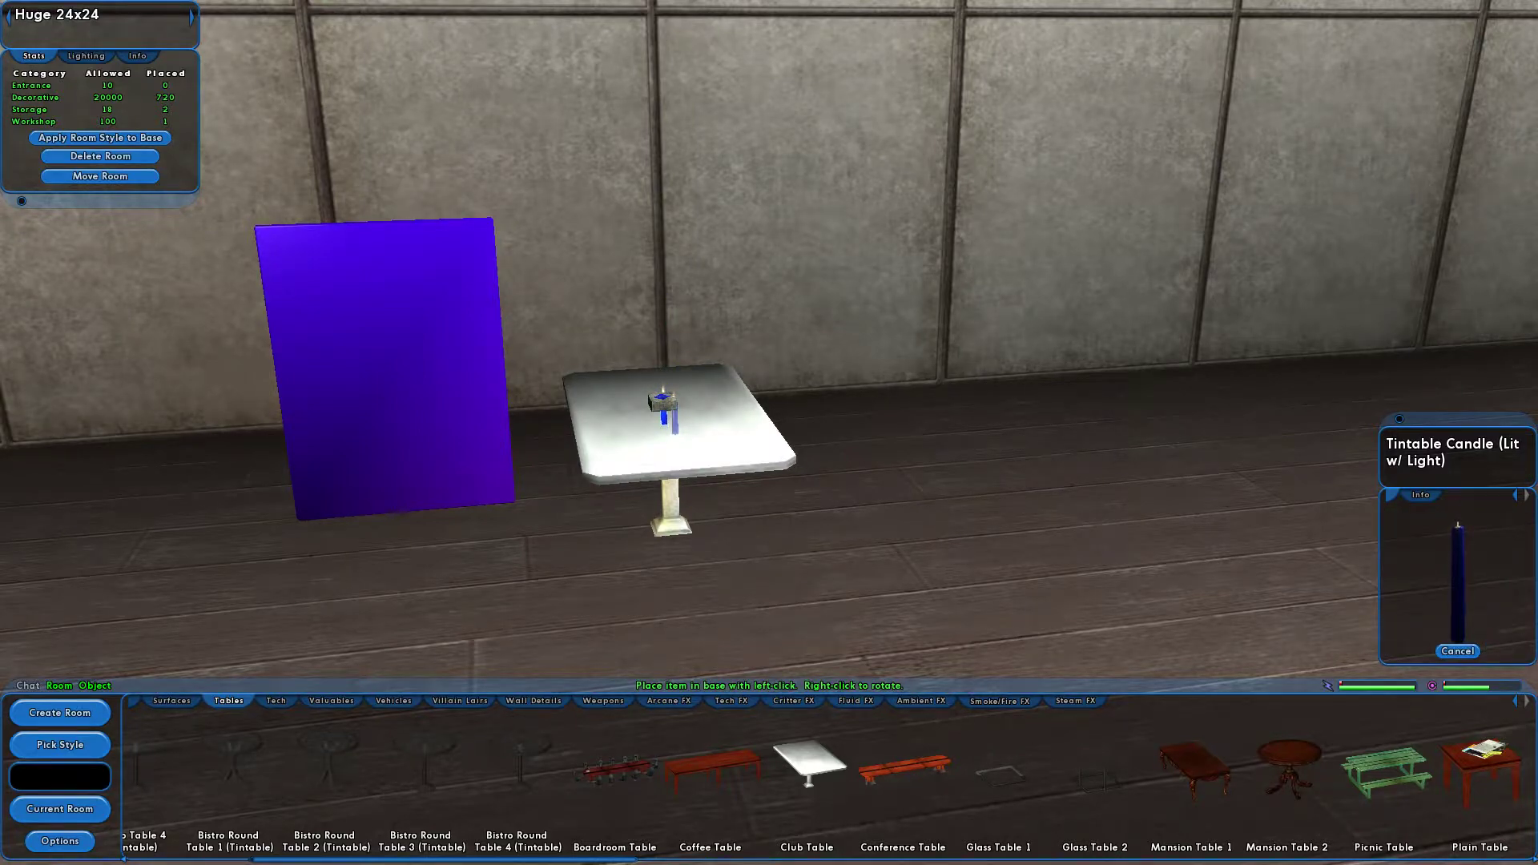
click(1423, 495)
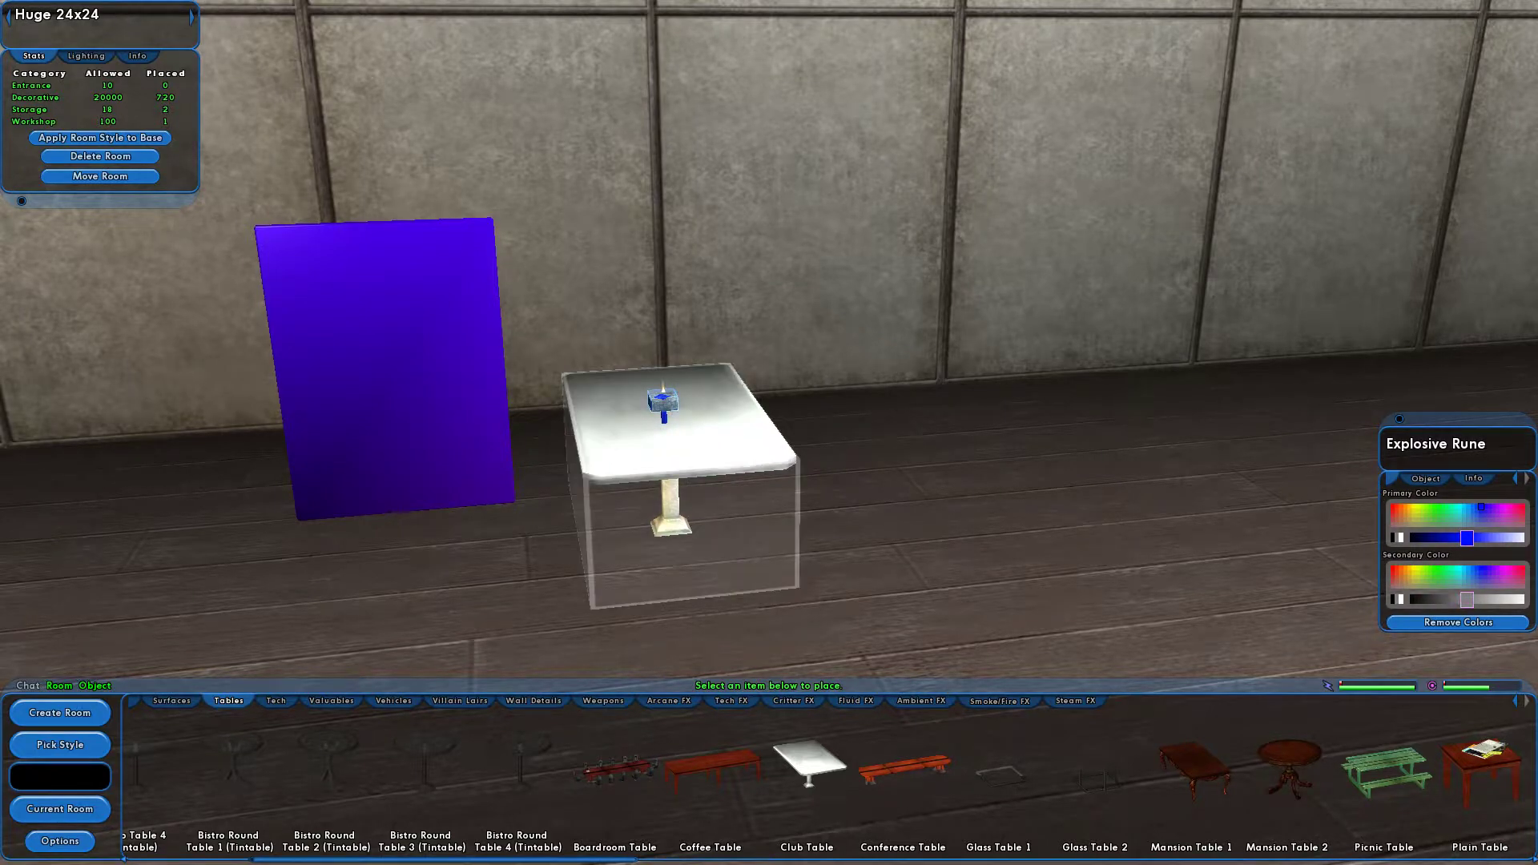
click(1472, 479)
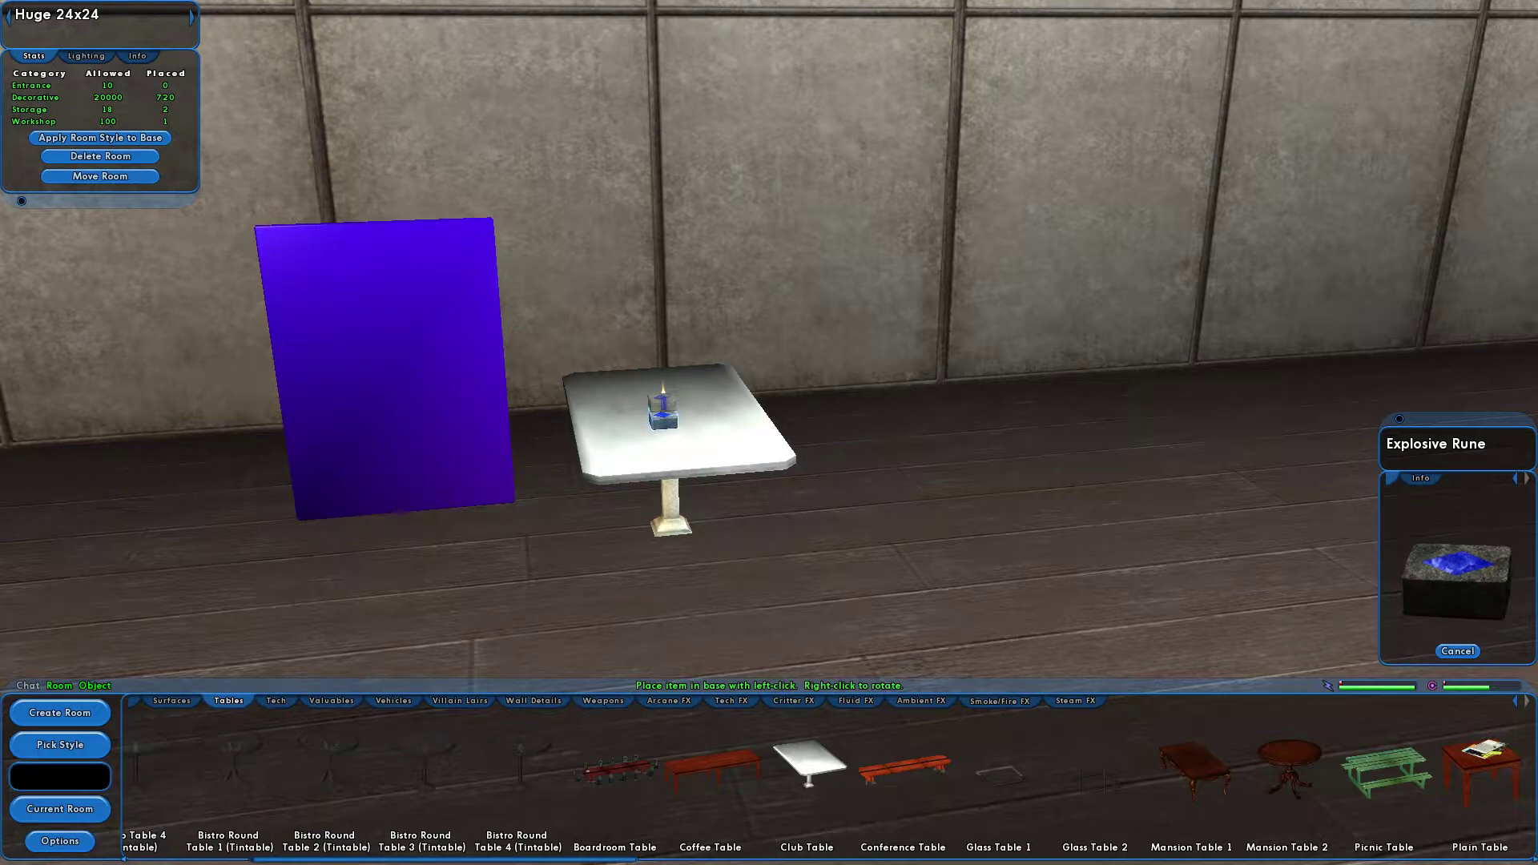
click(1420, 479)
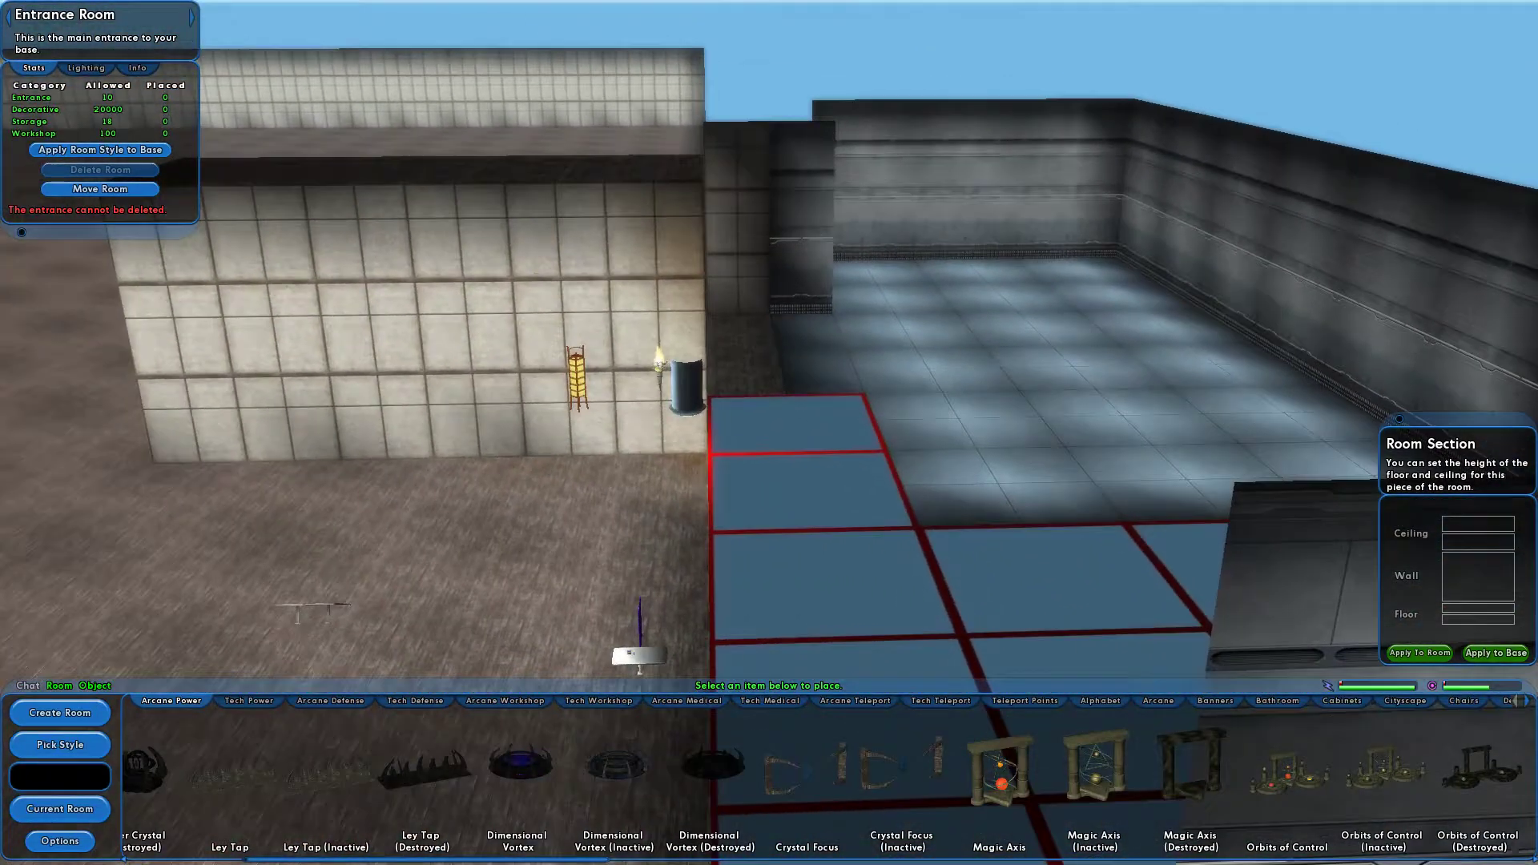
- Select the Medium 3x6 room and change a section's wall height in Room Section
click(1127, 398)
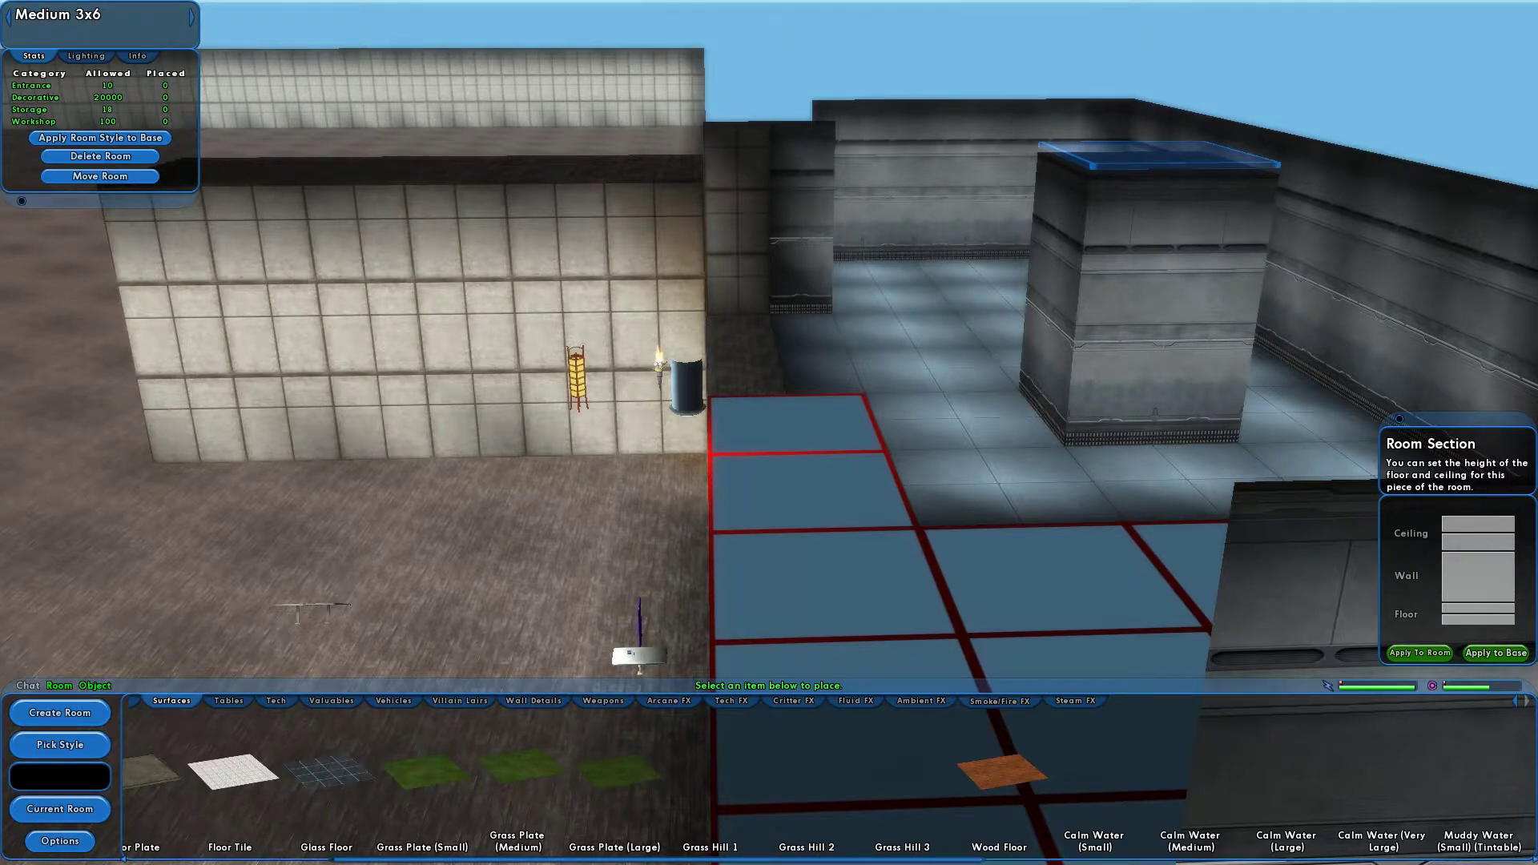
click(1456, 575)
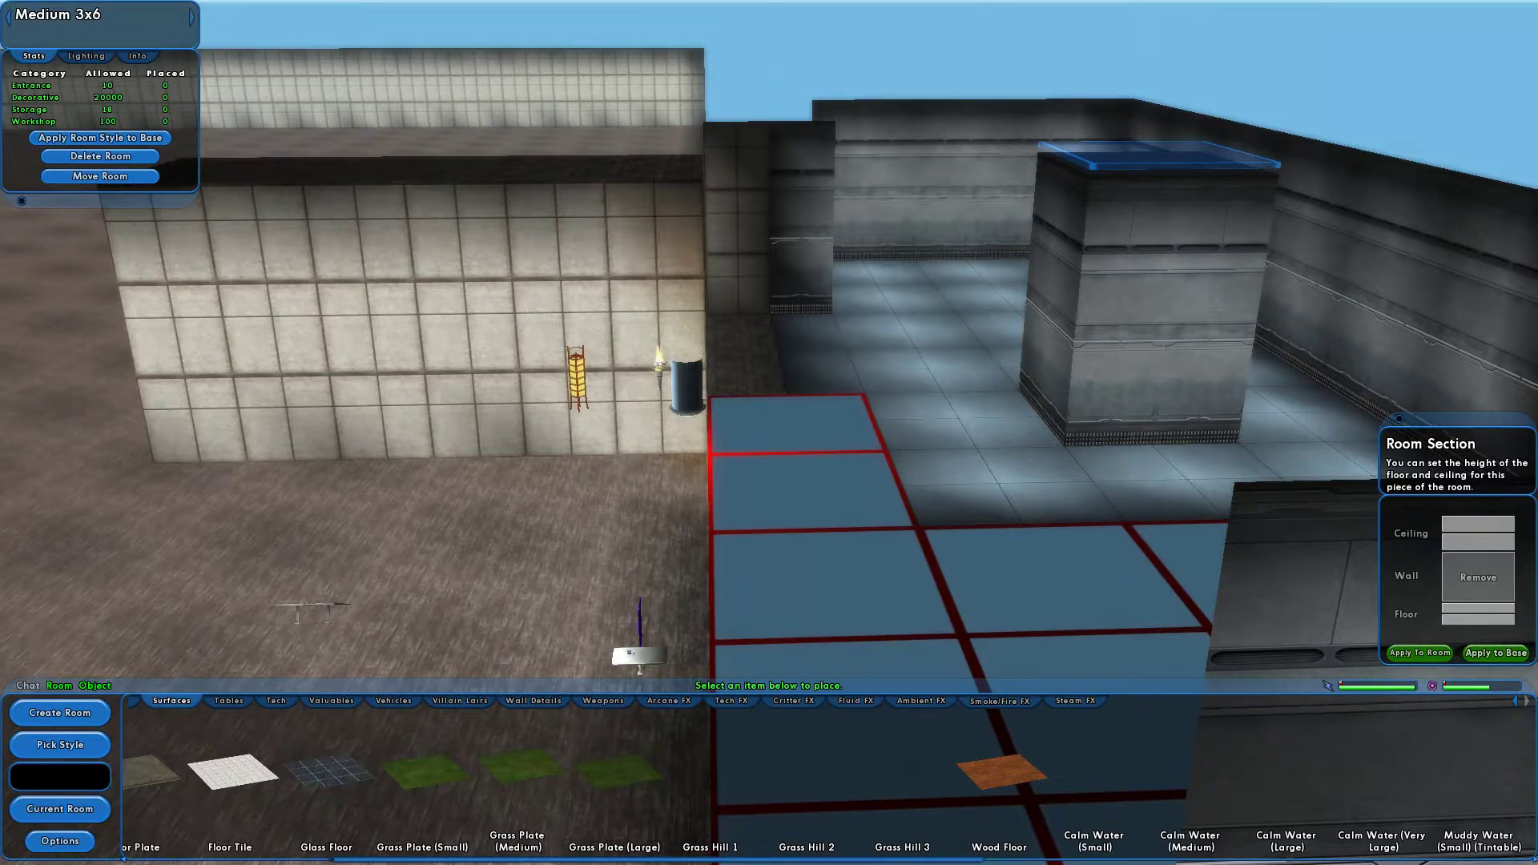
click(1478, 577)
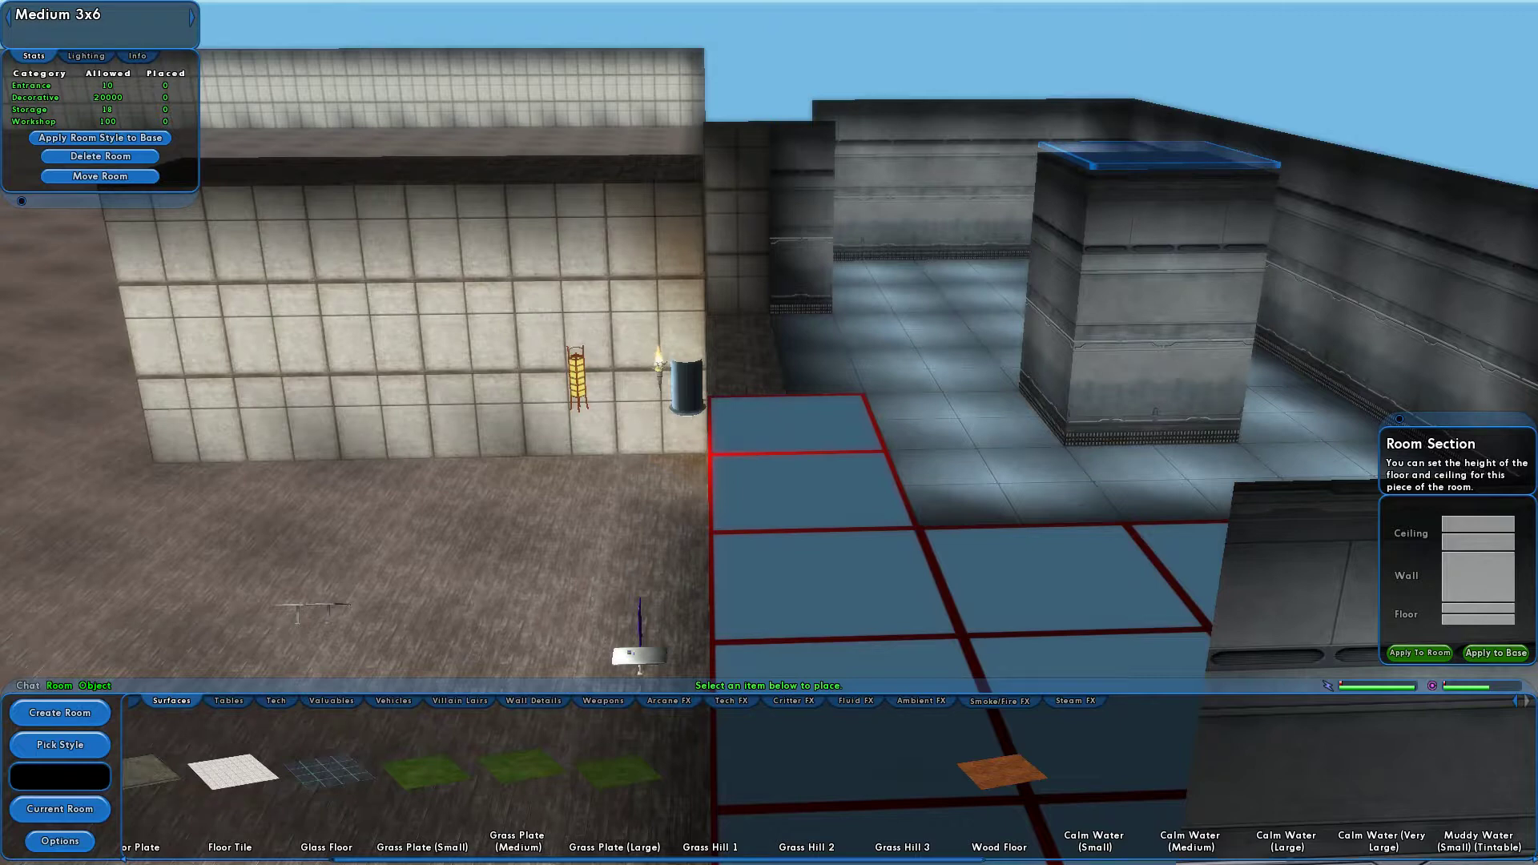
click(961, 412)
text(/ed)
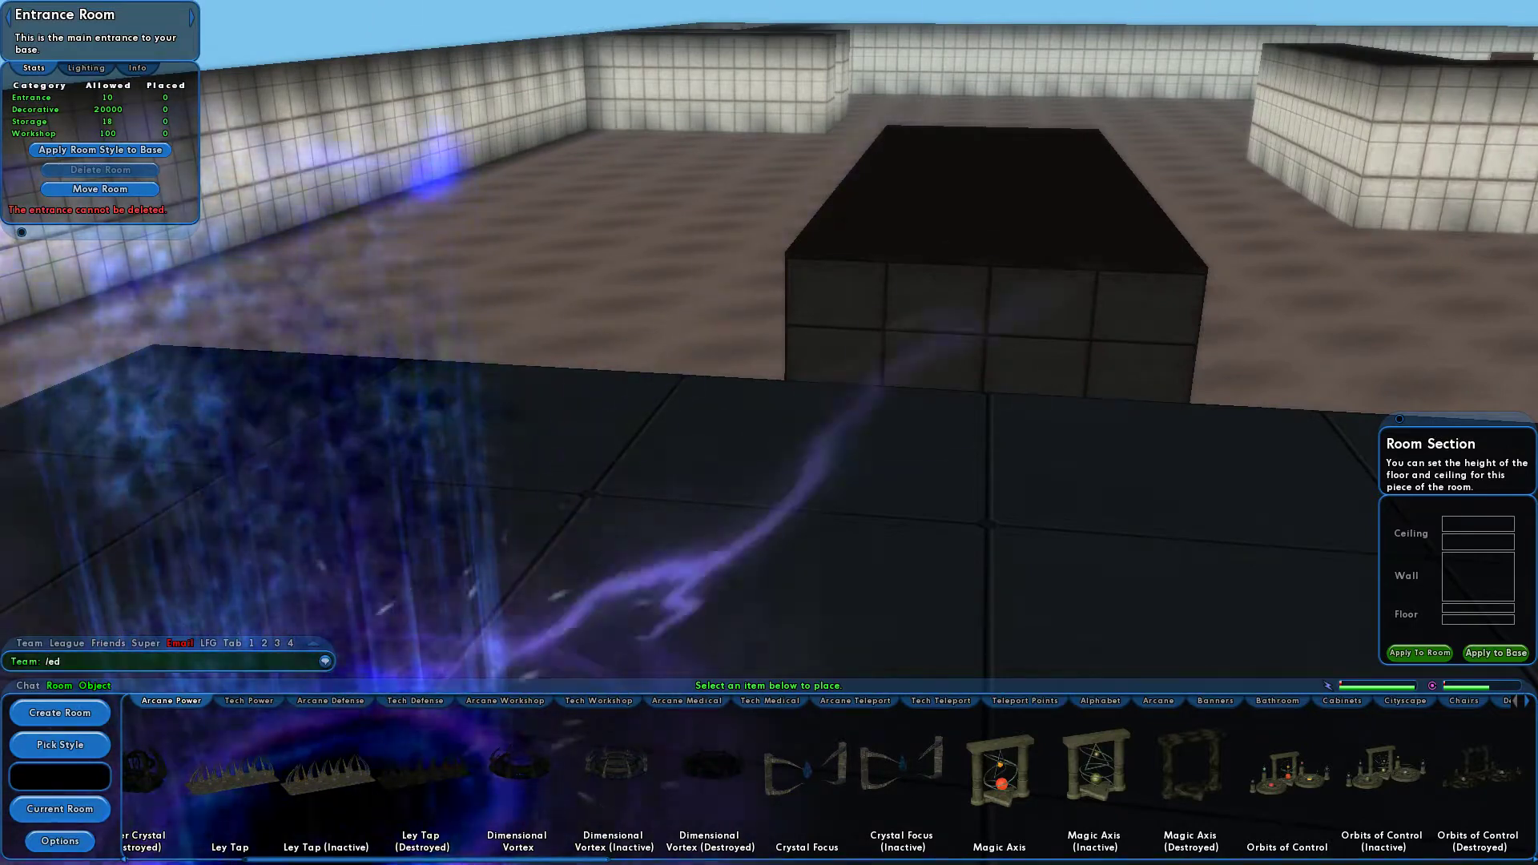
- Enter the /editbase 1 chat command while zoomed in on the entrance portal
text(itbase)
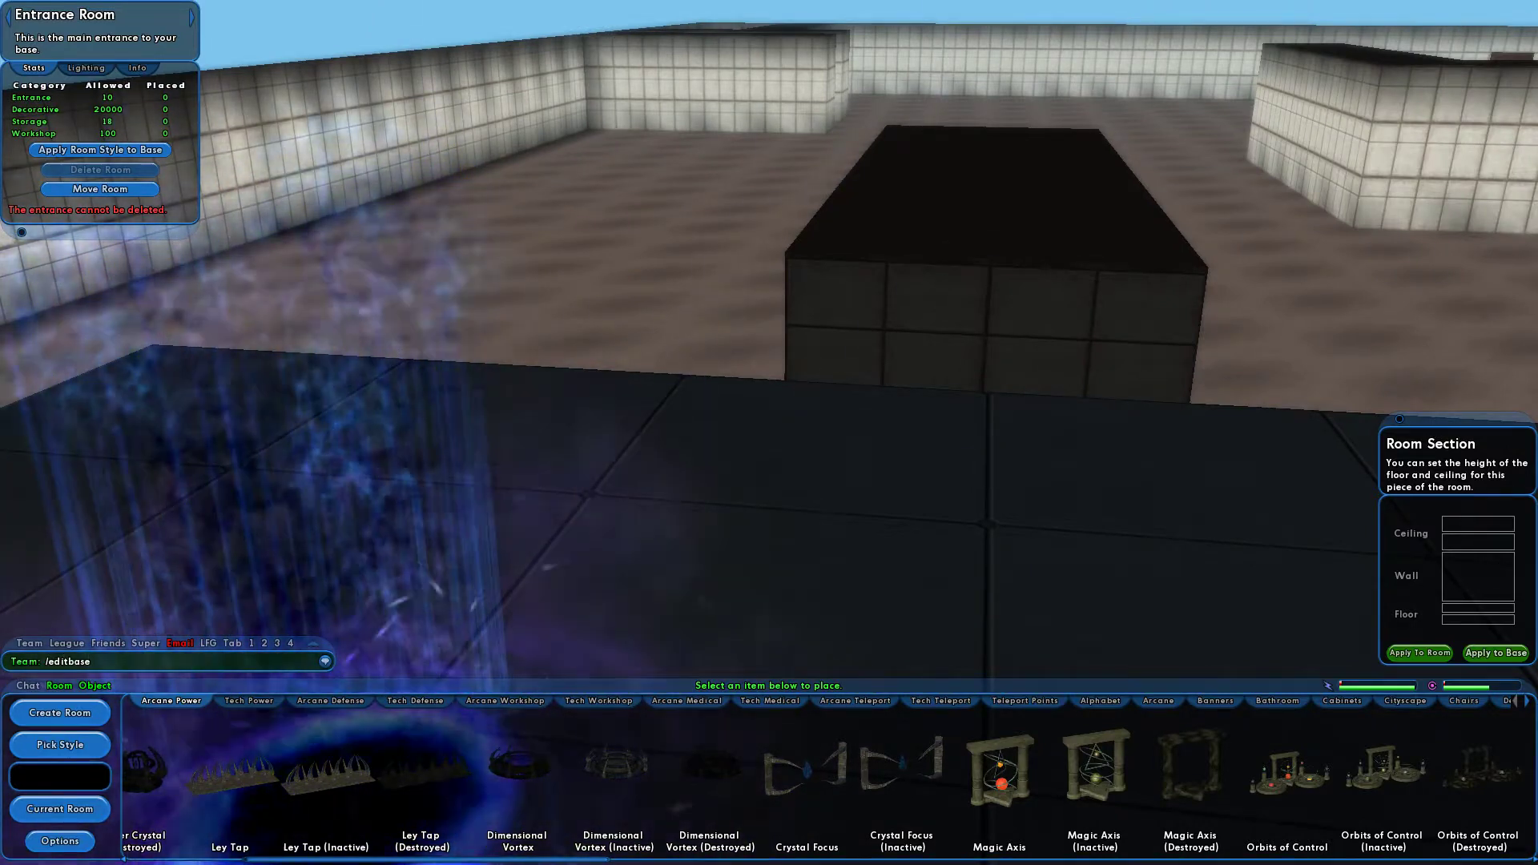
text(1)
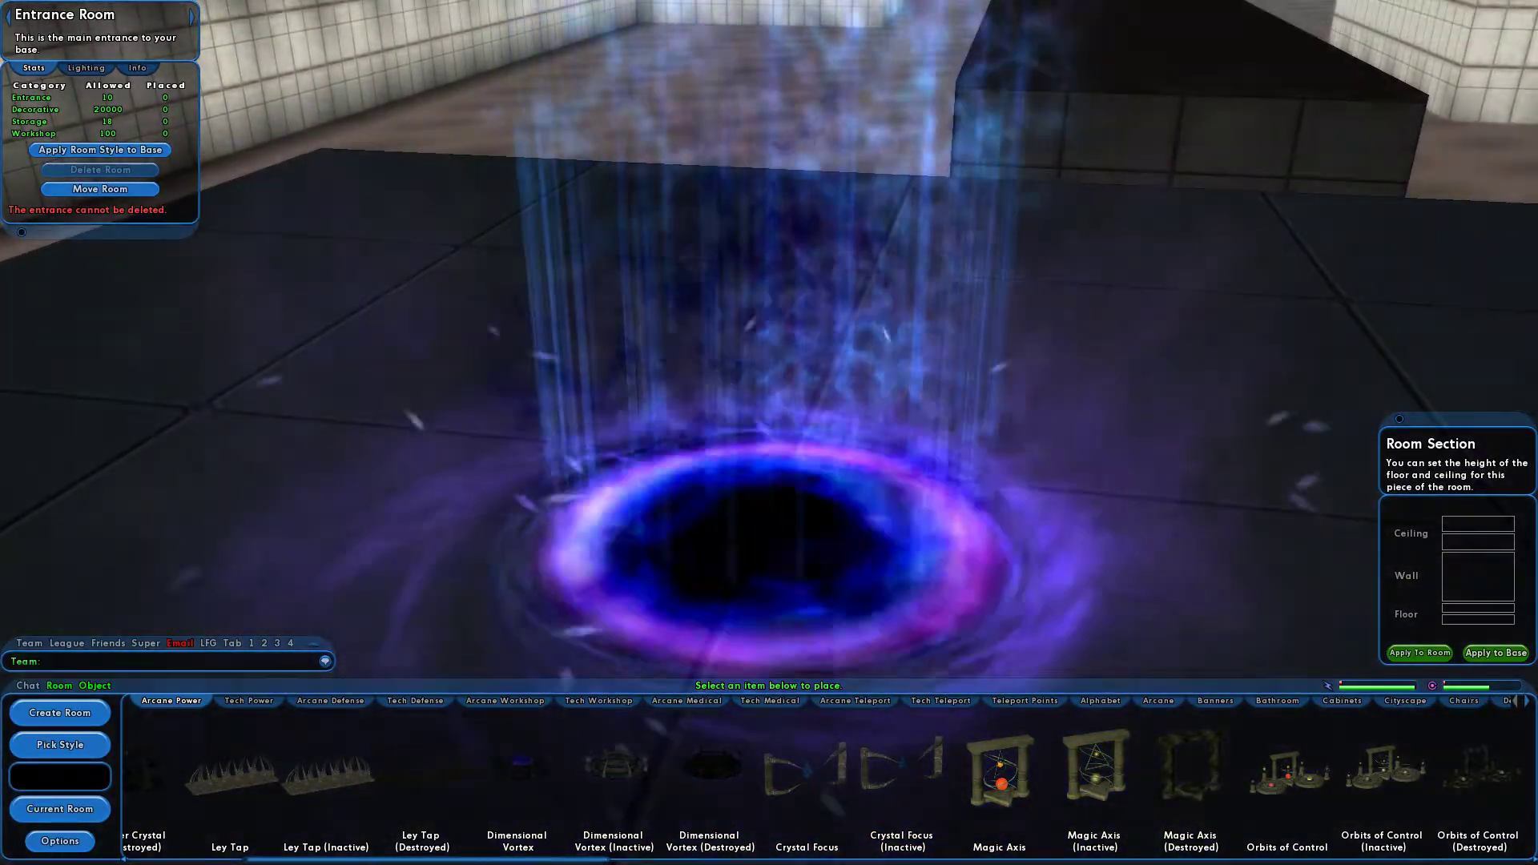
text(/)
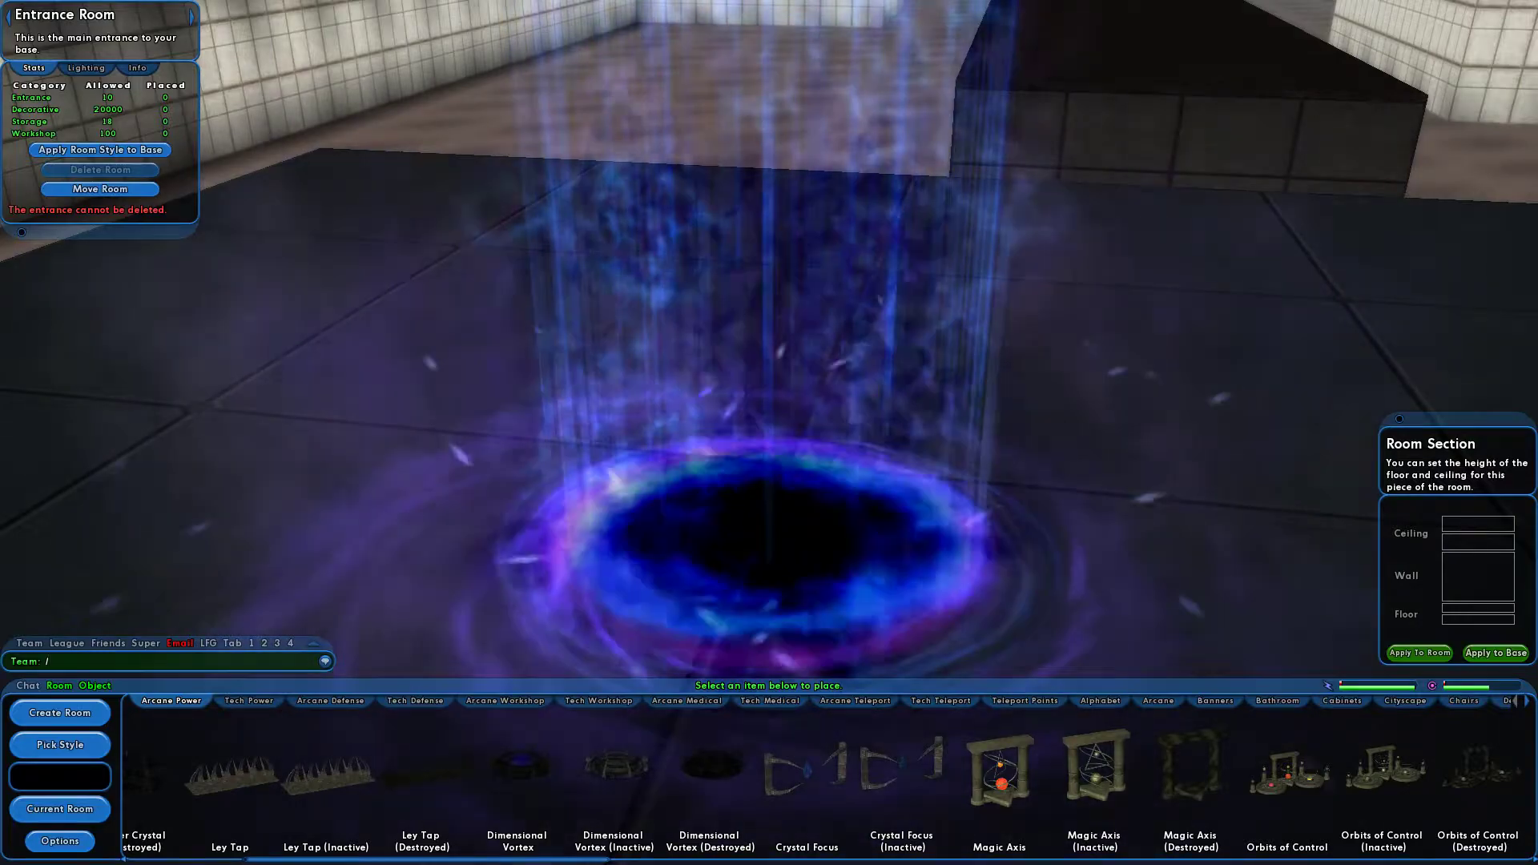
text(editbase)
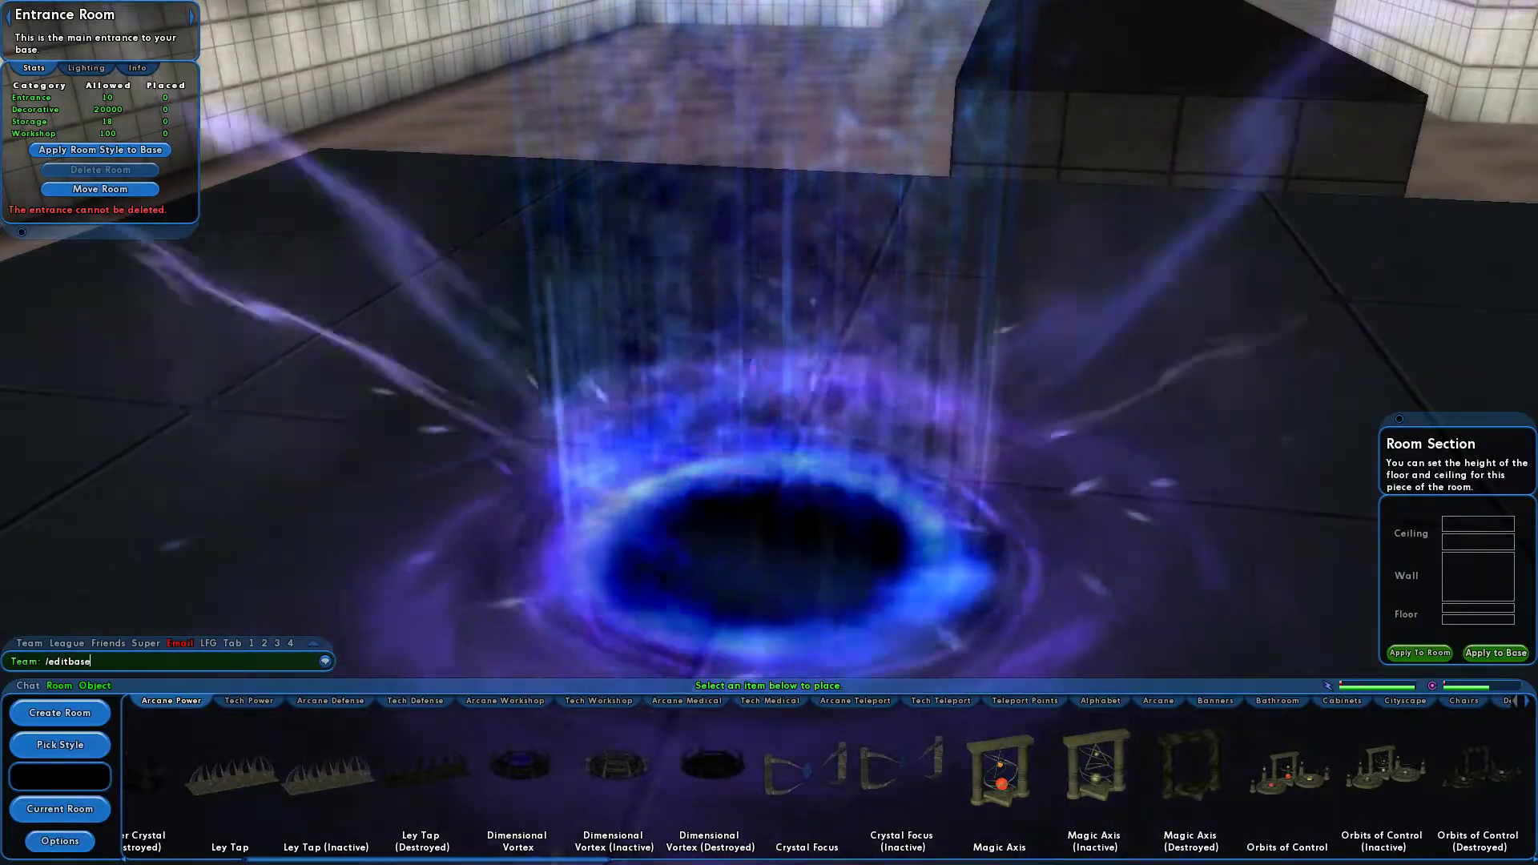
text(1)
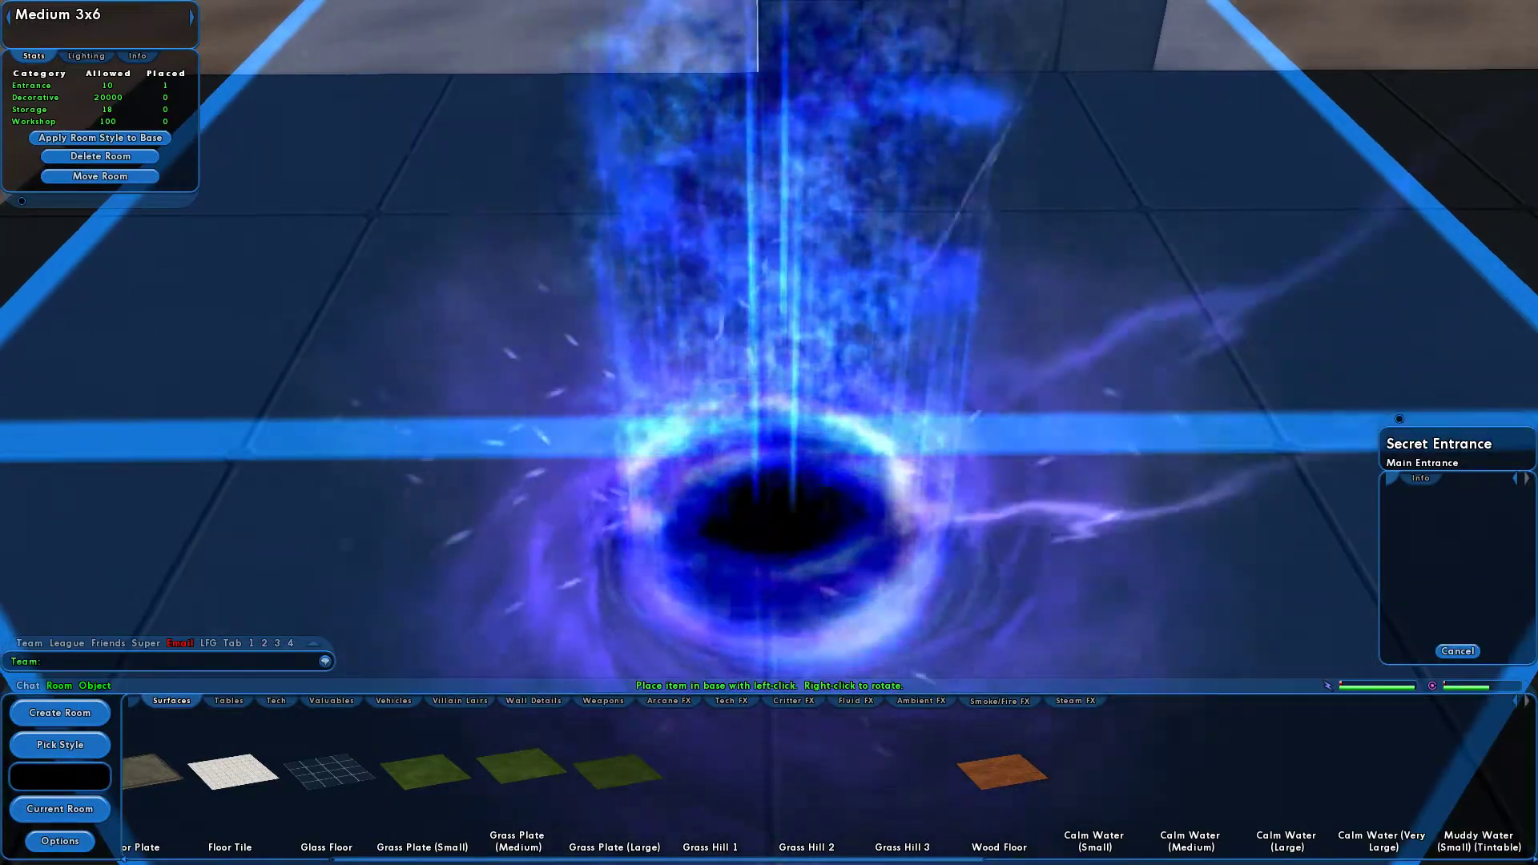
- Set the Secret Entrance portal down in the Medium 3x6 room, then return to the Huge 24x24 room
click(1456, 651)
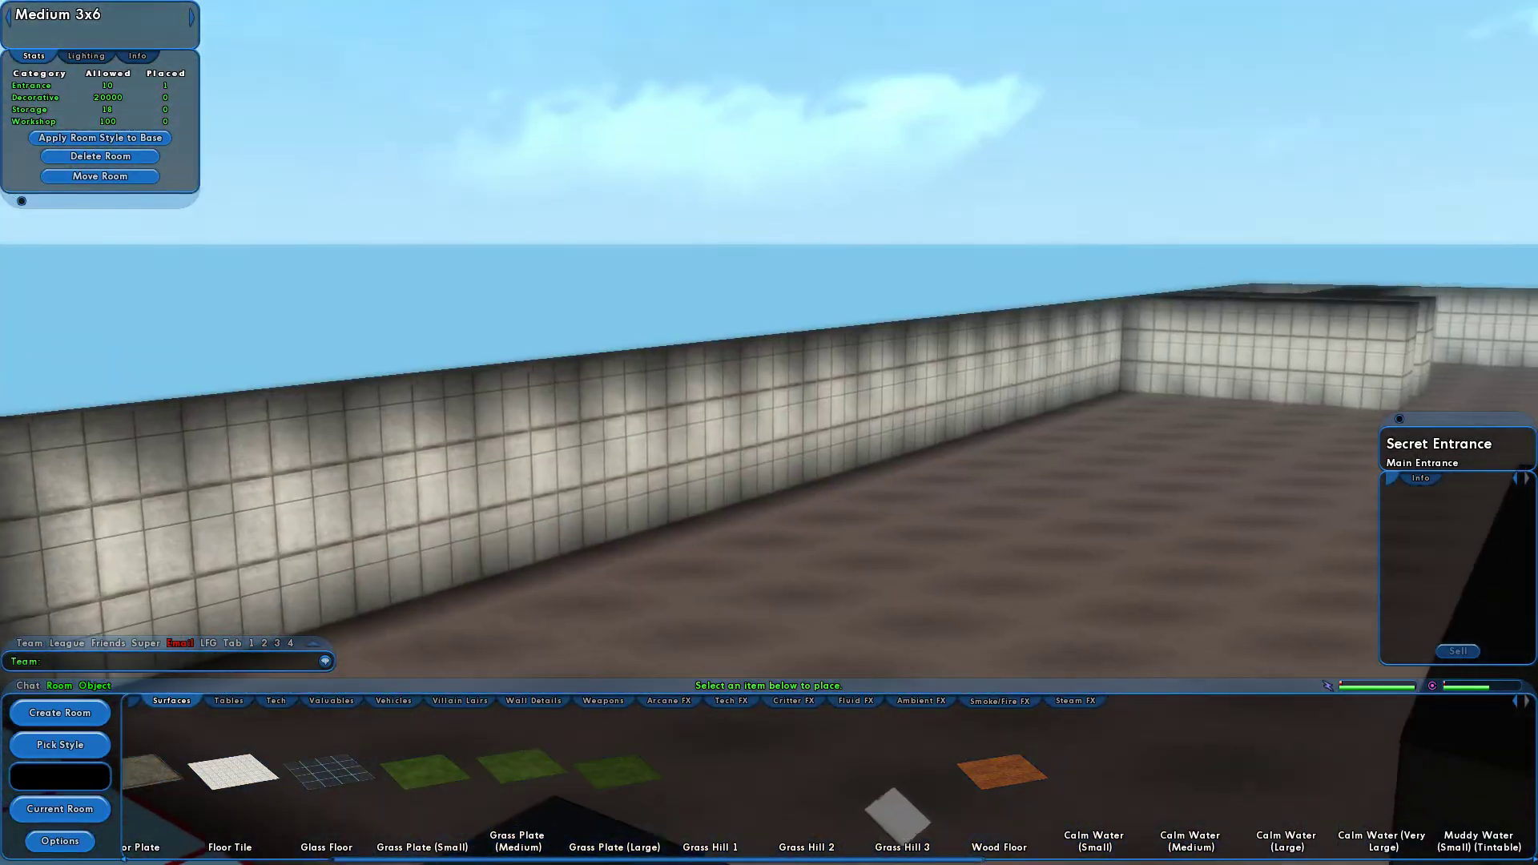
click(227, 700)
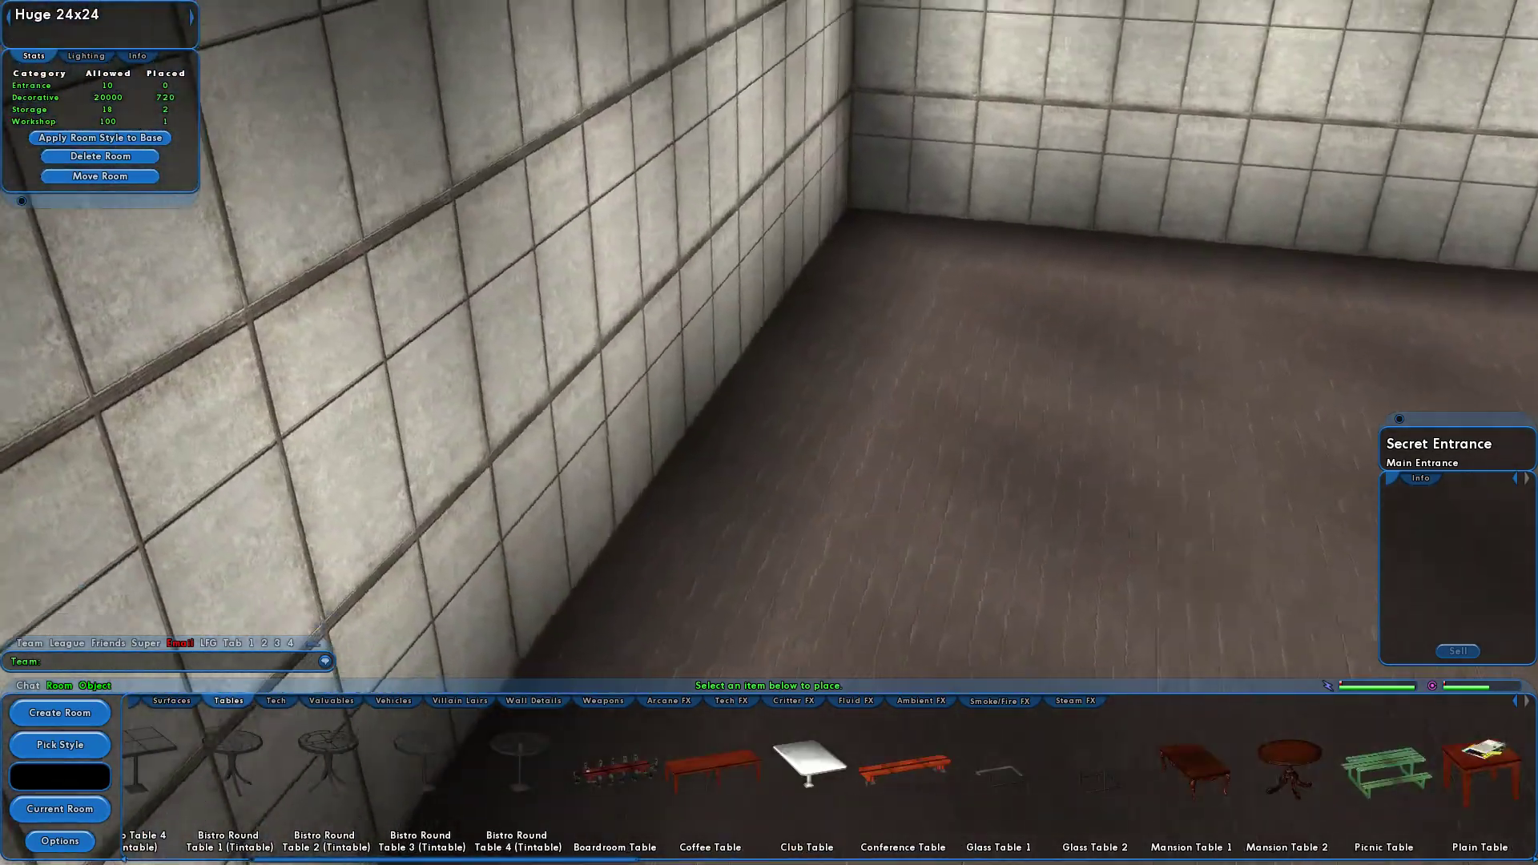